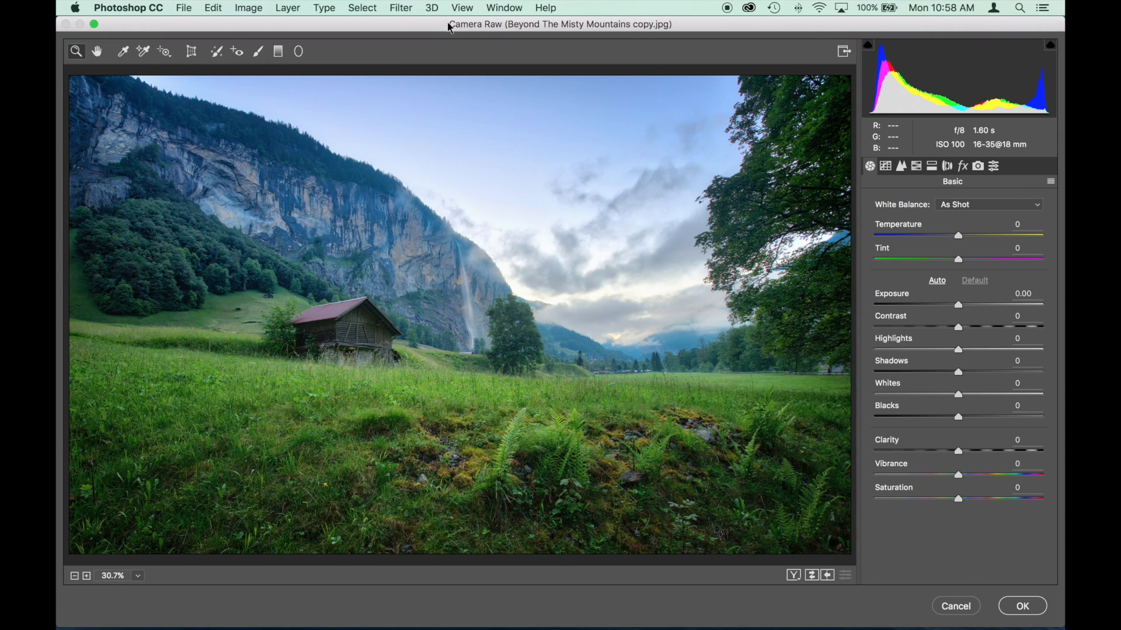
# - Check the empty Presets list, then activate the Adjustment Brush with its settings at zero
pyautogui.click(992, 166)
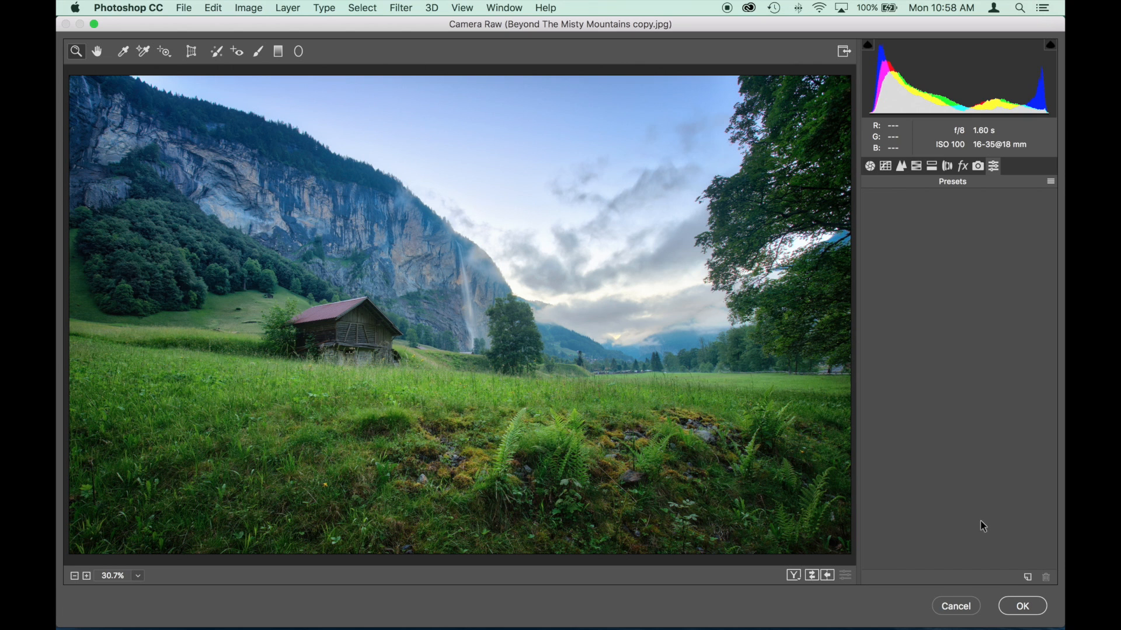
pyautogui.click(257, 51)
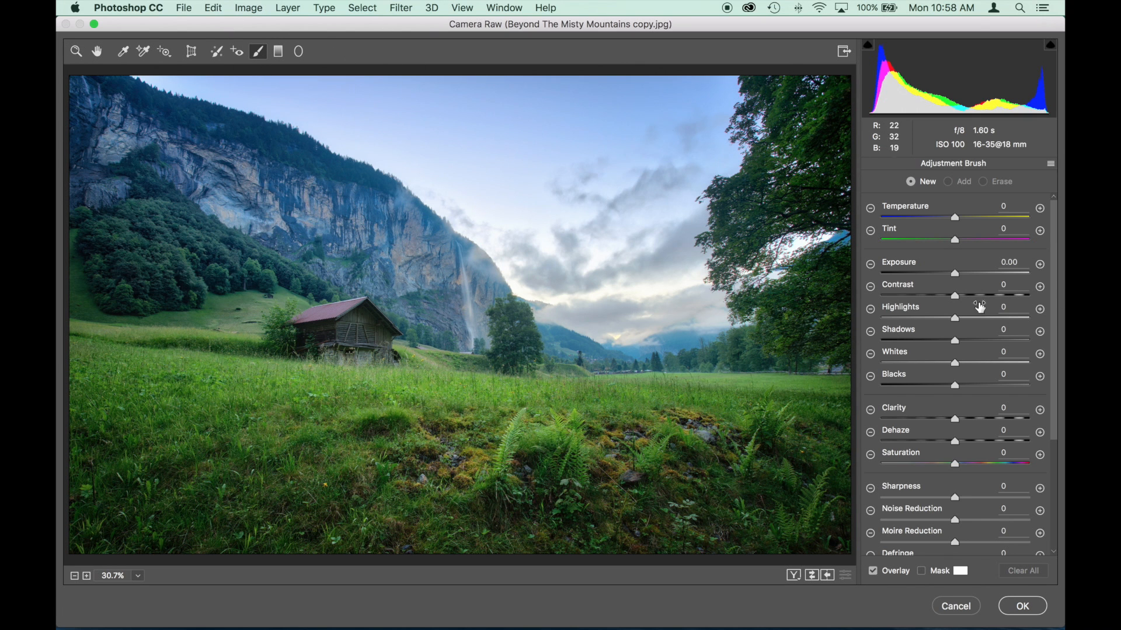
pyautogui.click(1050, 163)
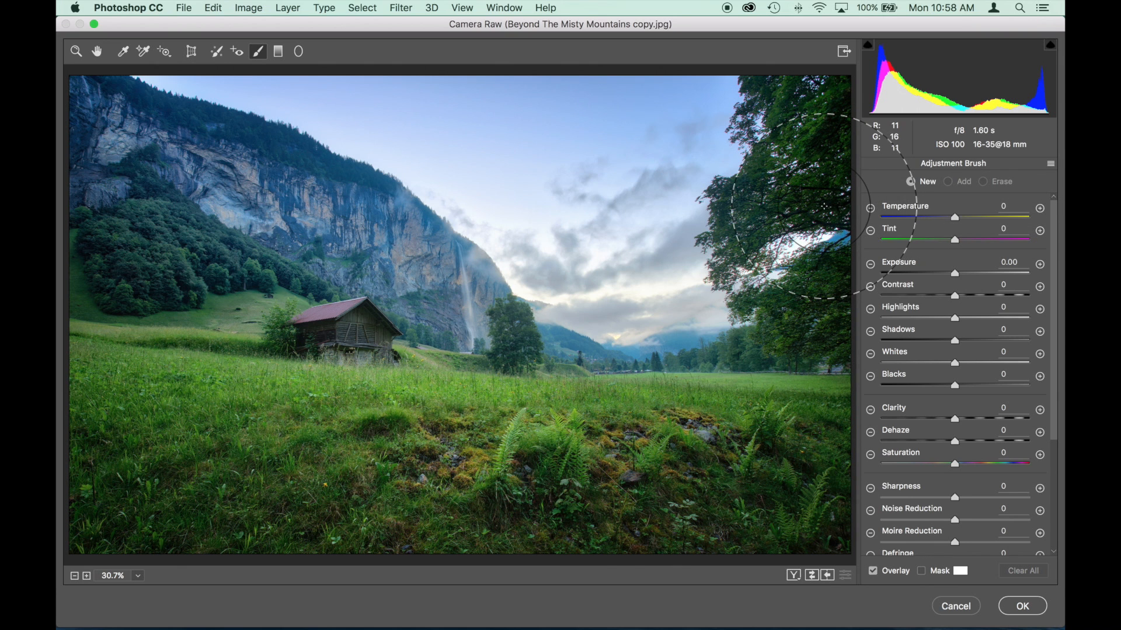
pyautogui.moveTo(829, 204)
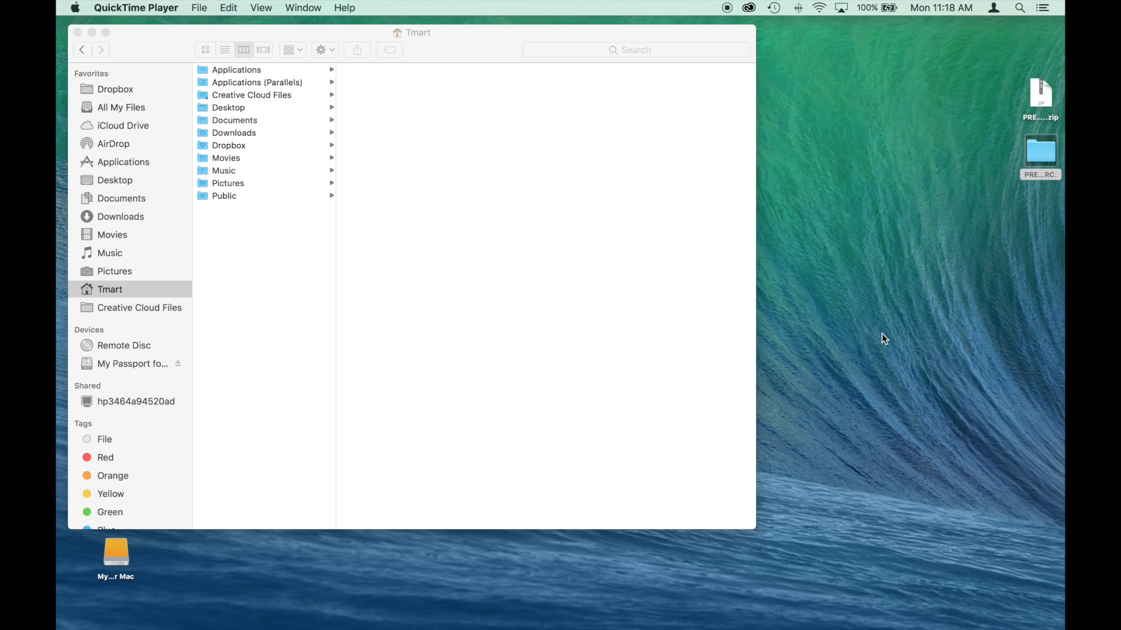
pyautogui.moveTo(452, 41)
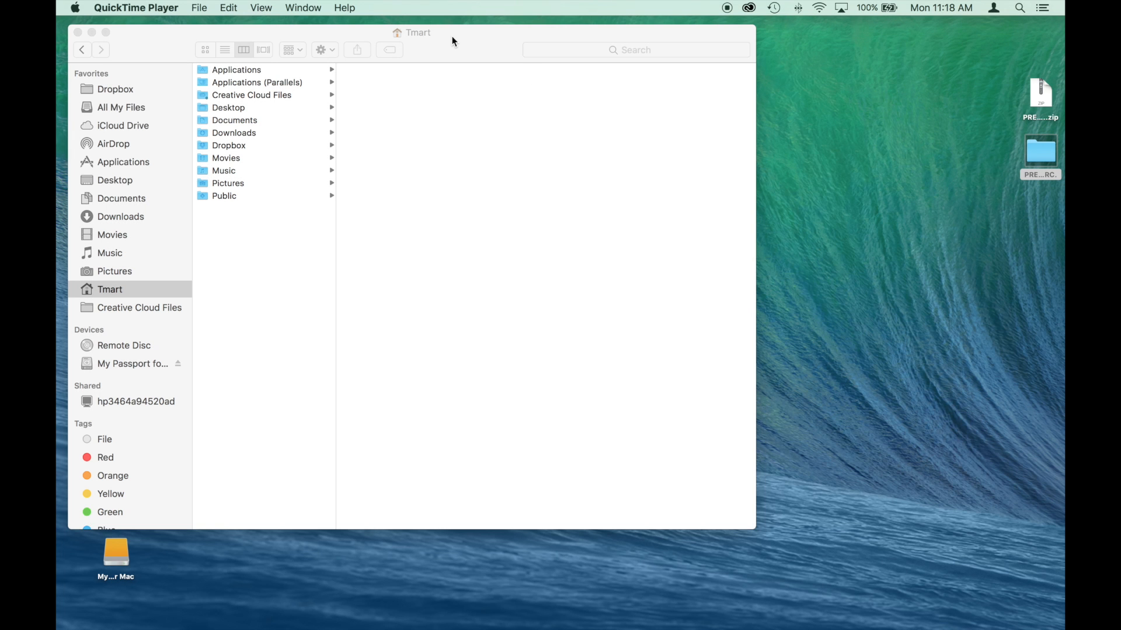
pyautogui.moveTo(965, 189)
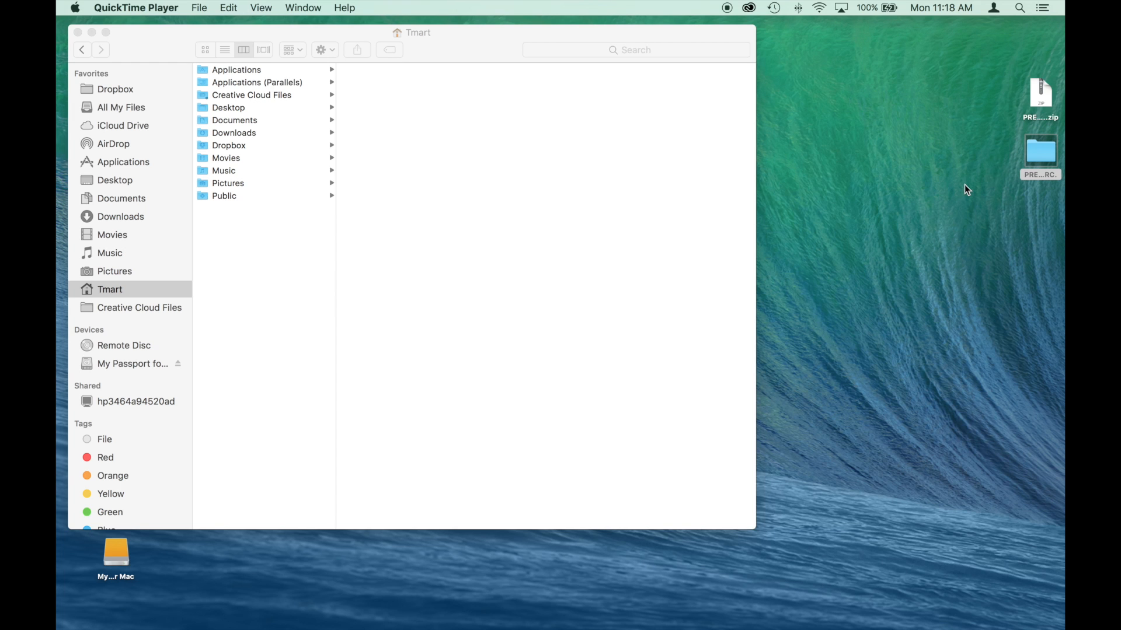
pyautogui.click(1041, 150)
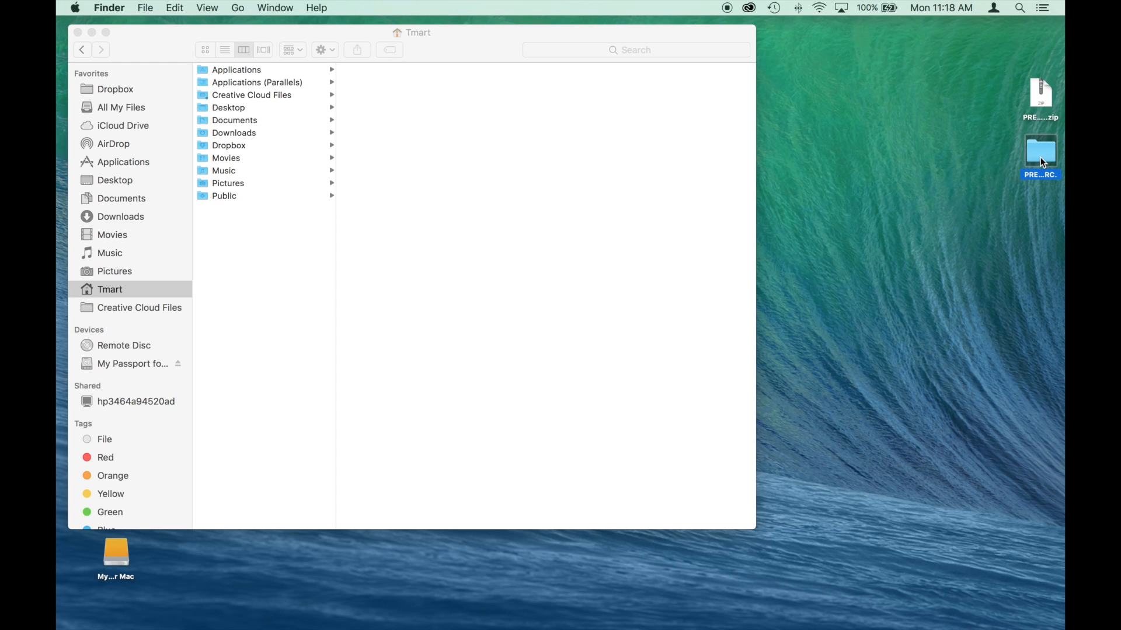
pyautogui.doubleClick(1040, 150)
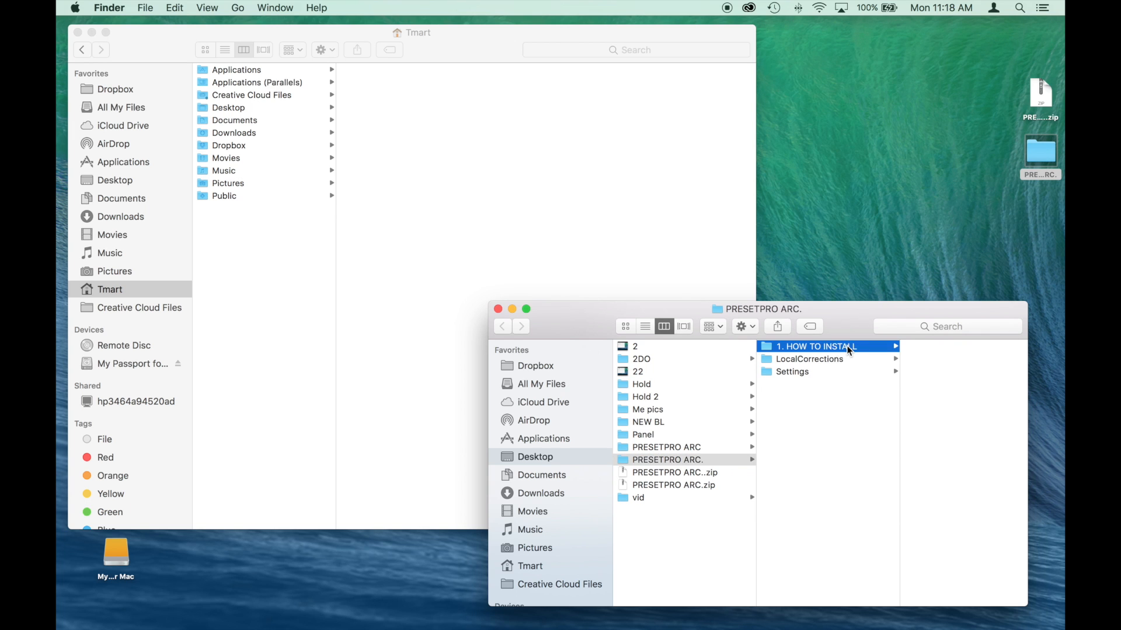
pyautogui.click(817, 346)
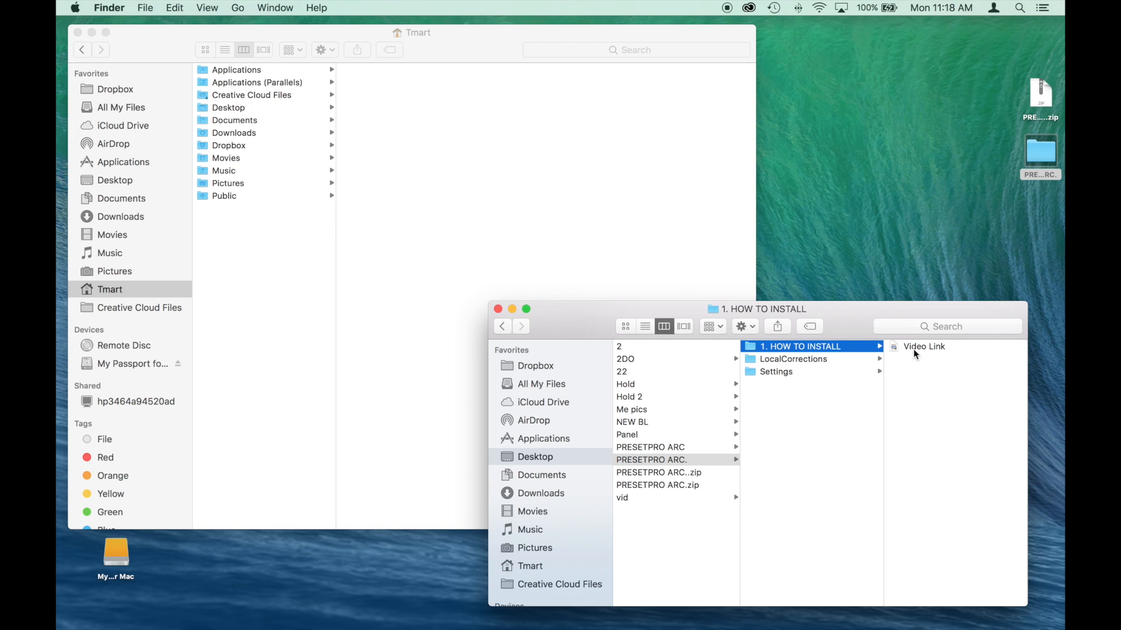
pyautogui.click(793, 359)
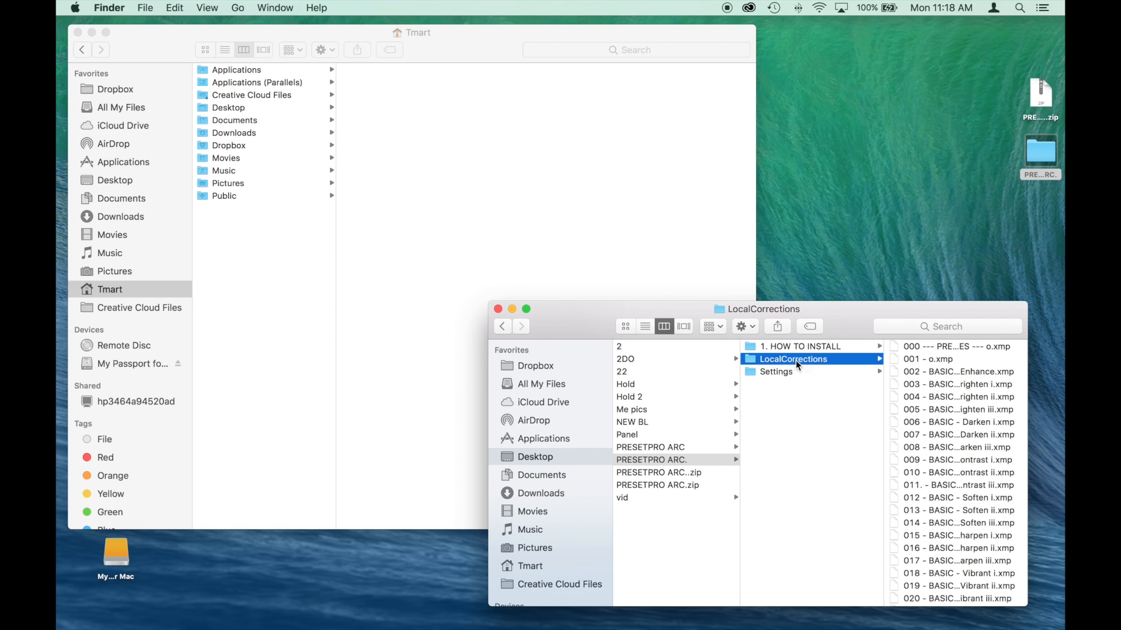
pyautogui.click(776, 372)
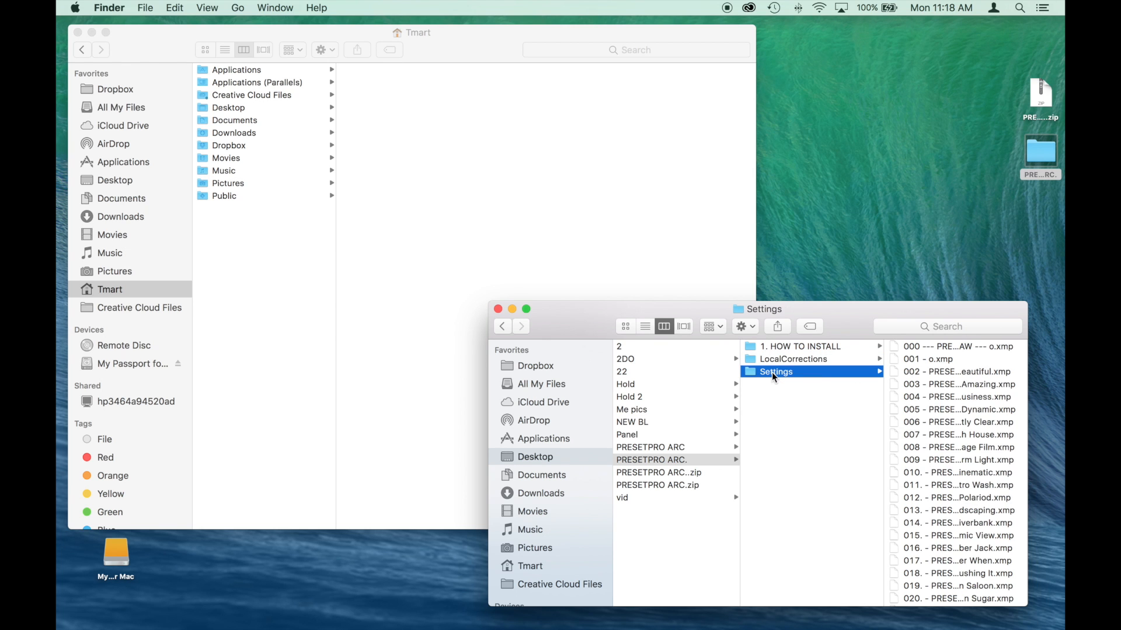
pyautogui.moveTo(952, 426)
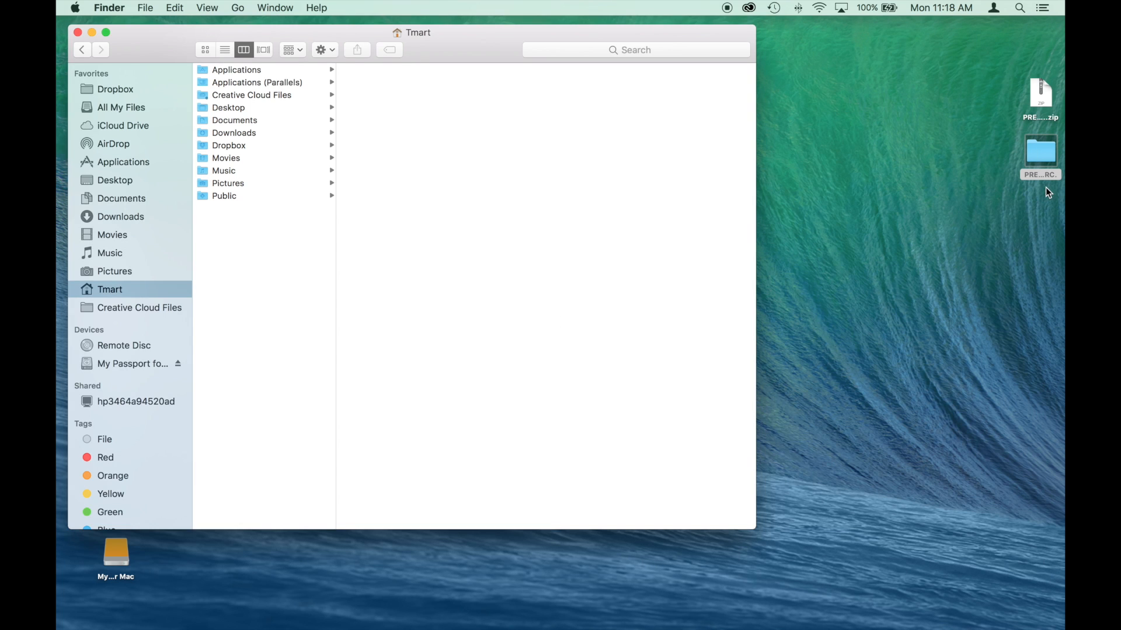
pyautogui.moveTo(1023, 214)
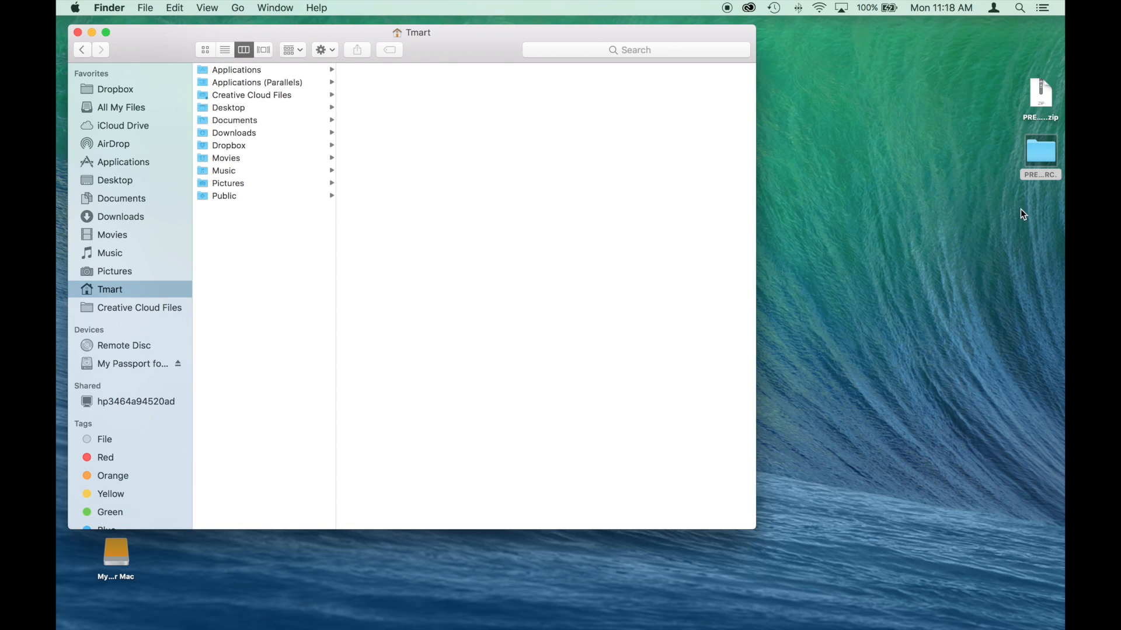
pyautogui.moveTo(548, 168)
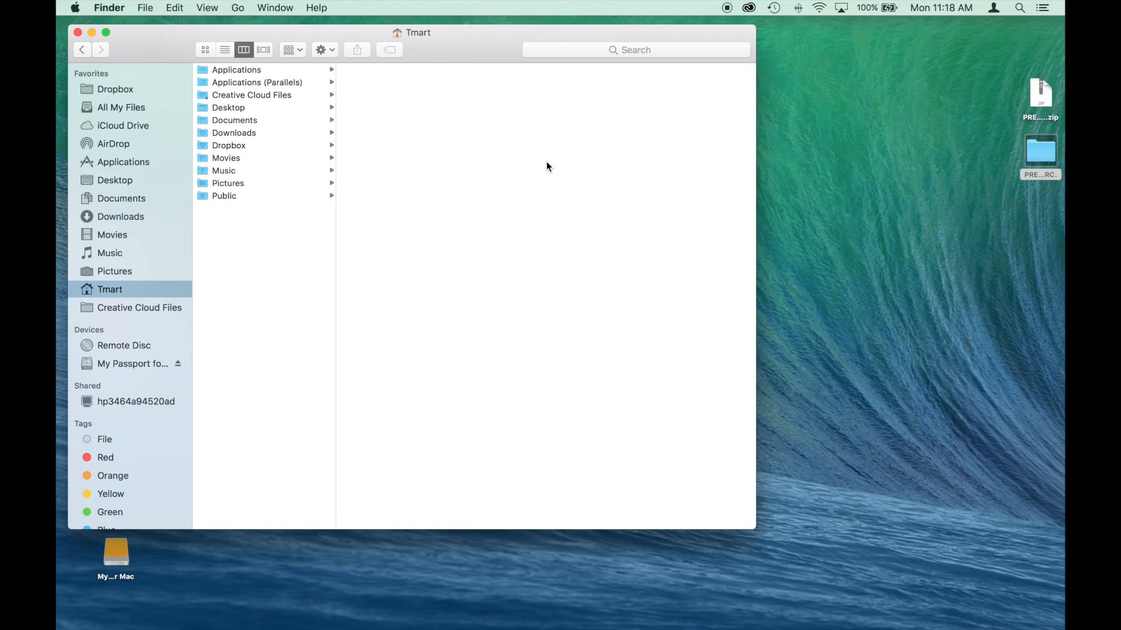
pyautogui.moveTo(539, 170)
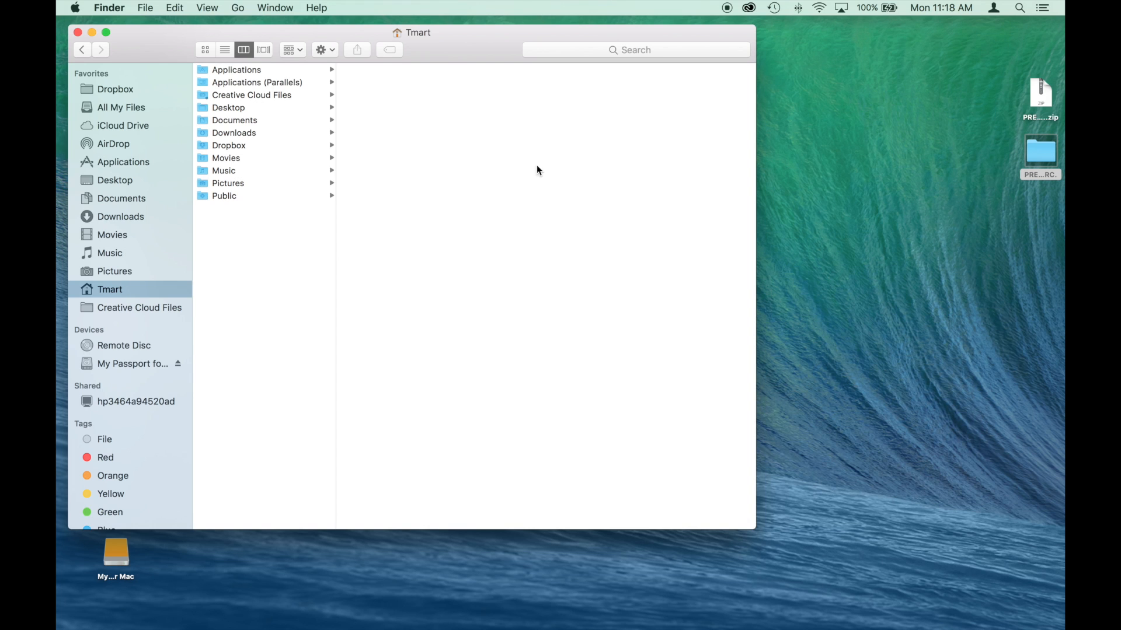
# - Browse from the hidden Library through Application Support, Adobe and CameraRaw into Settings
pyautogui.click(238, 7)
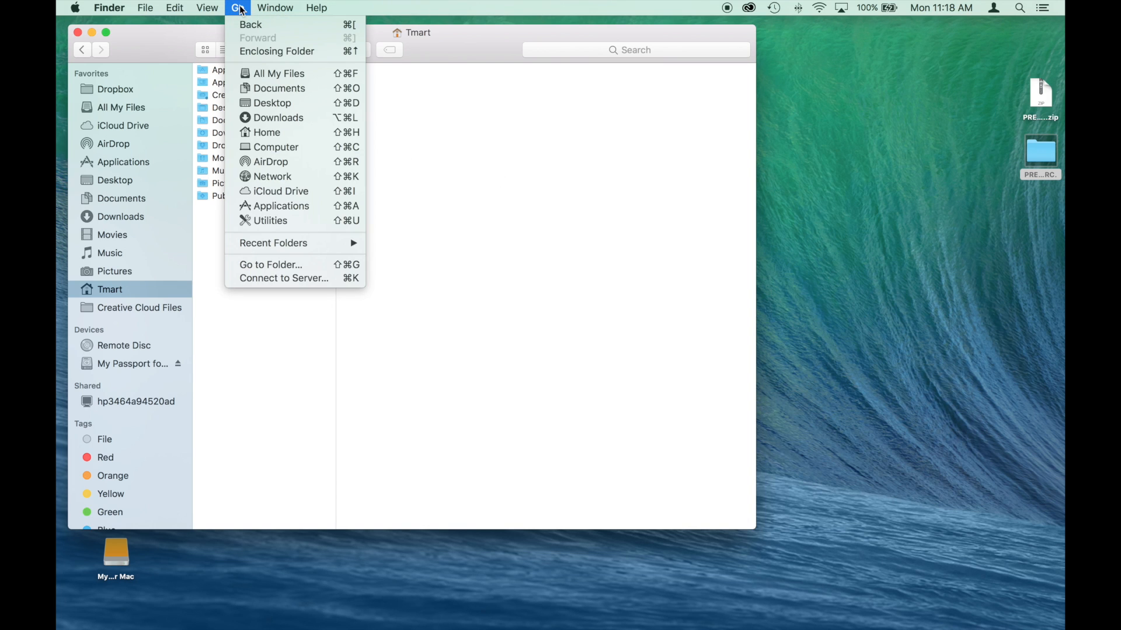
pyautogui.moveTo(288, 88)
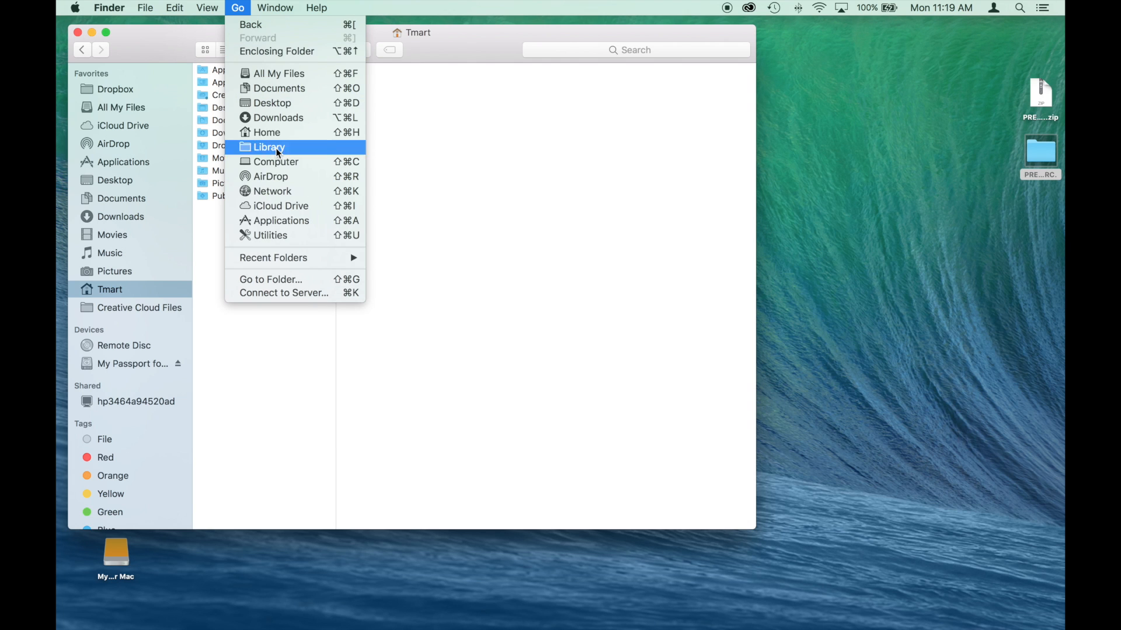
pyautogui.click(268, 146)
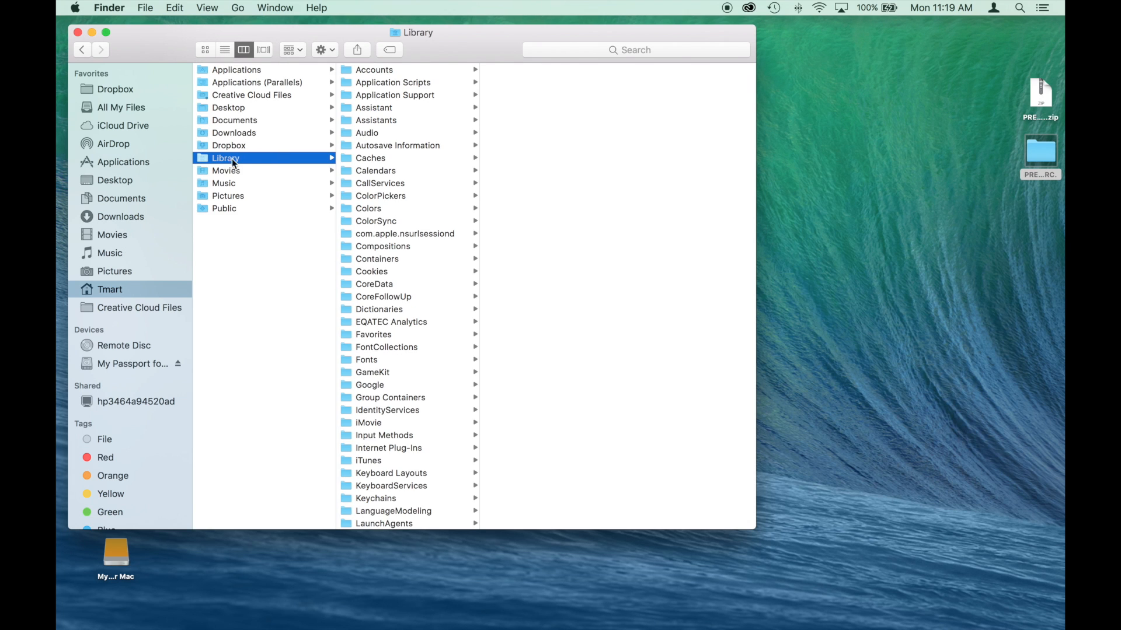
pyautogui.click(395, 95)
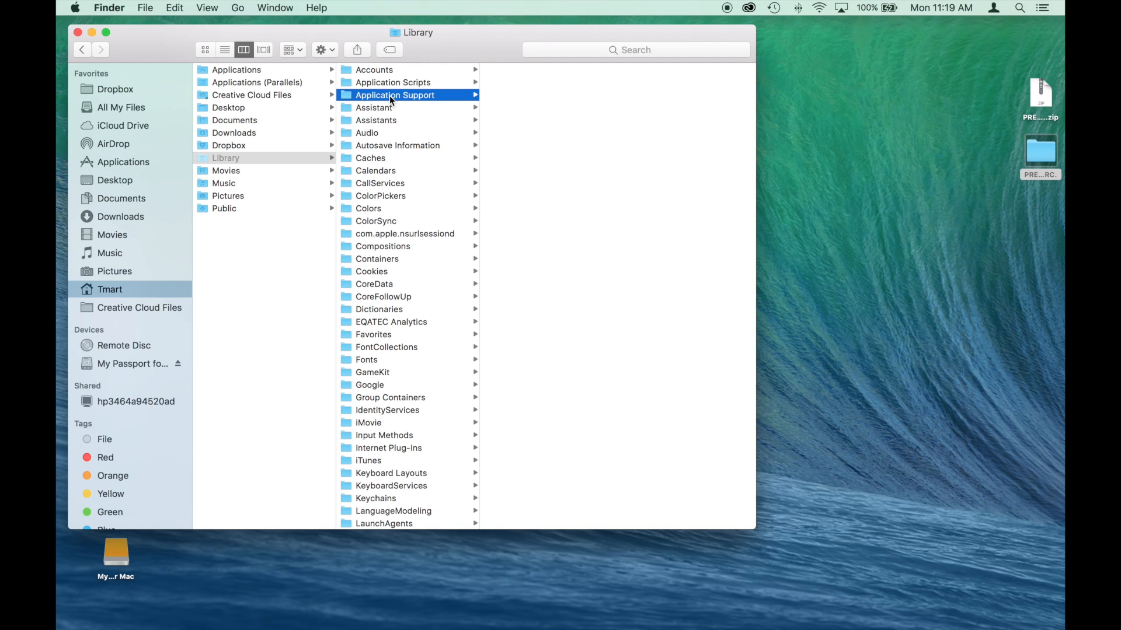
pyautogui.click(395, 95)
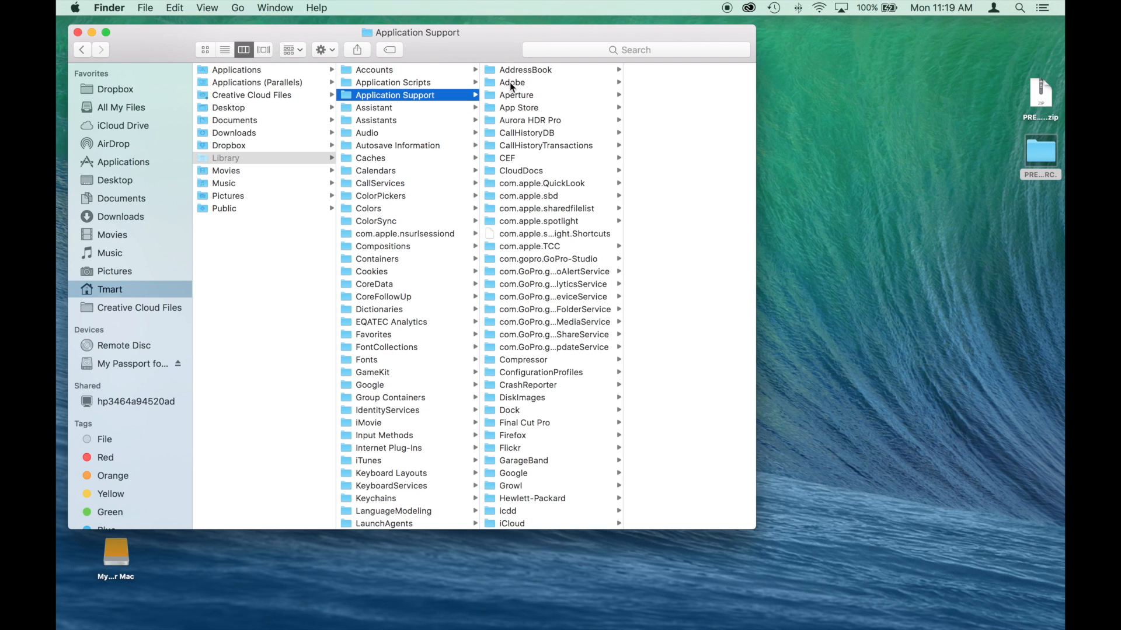
pyautogui.click(512, 82)
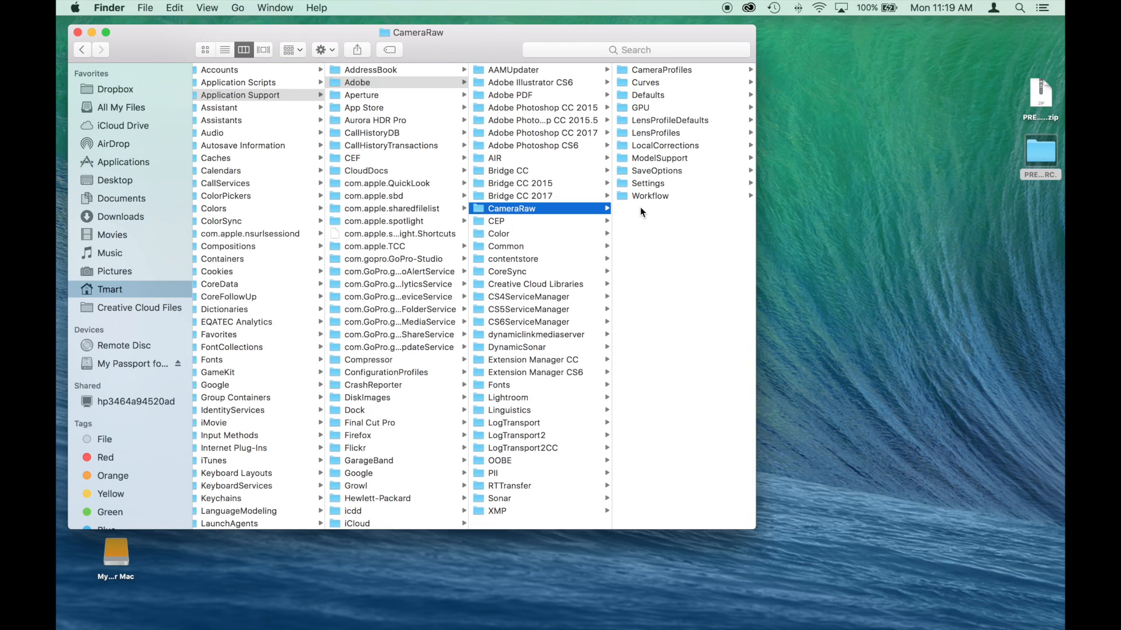
pyautogui.moveTo(660, 191)
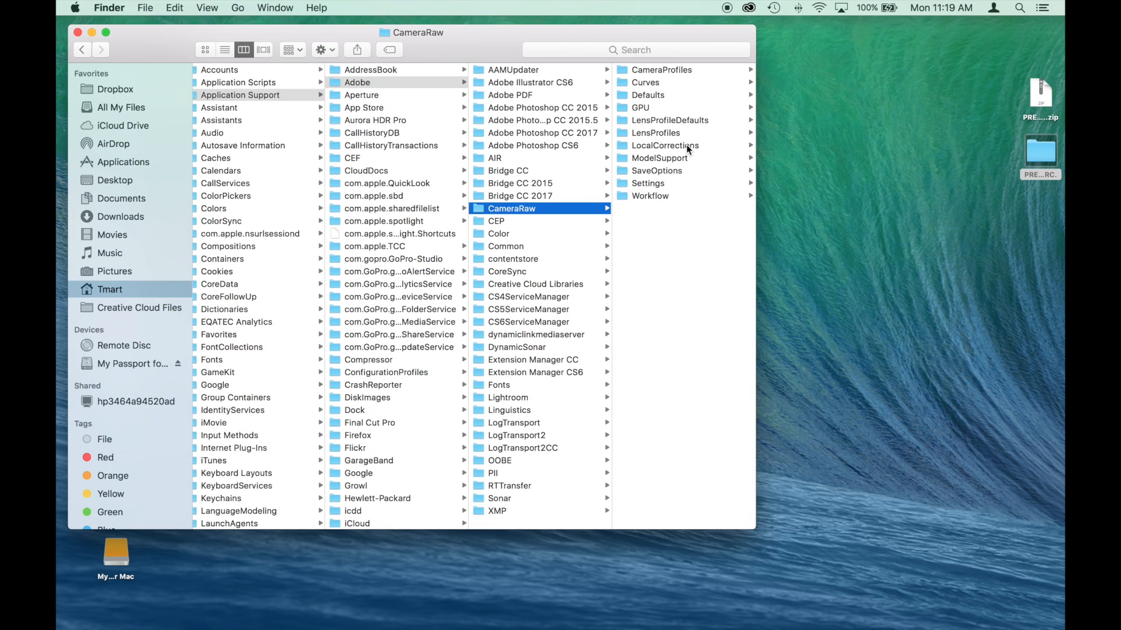
pyautogui.moveTo(640, 188)
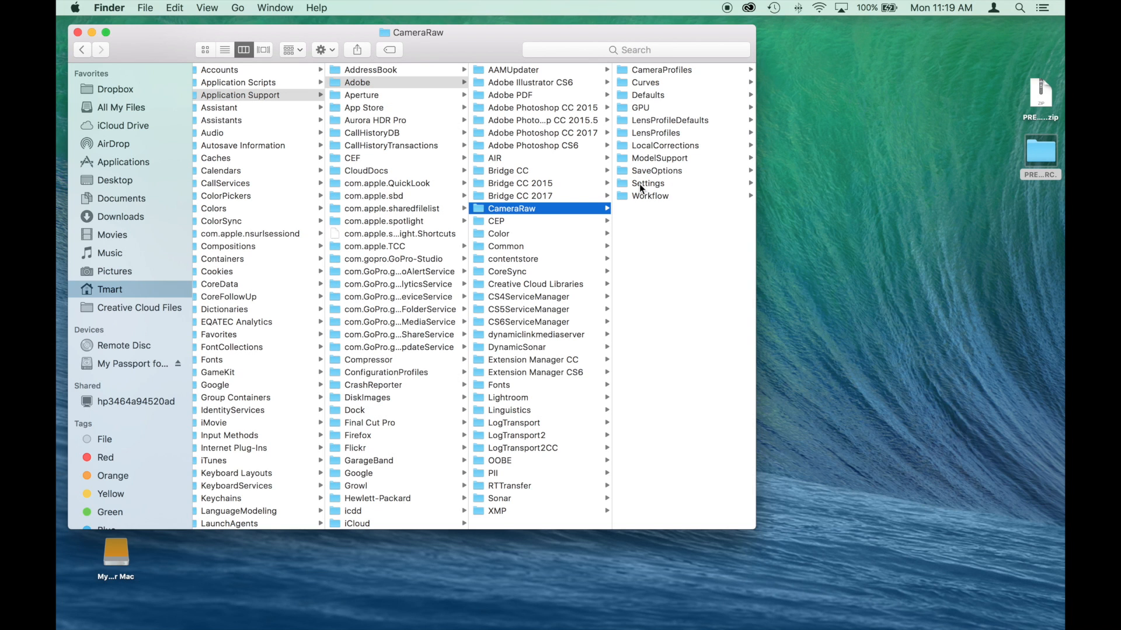
pyautogui.click(647, 184)
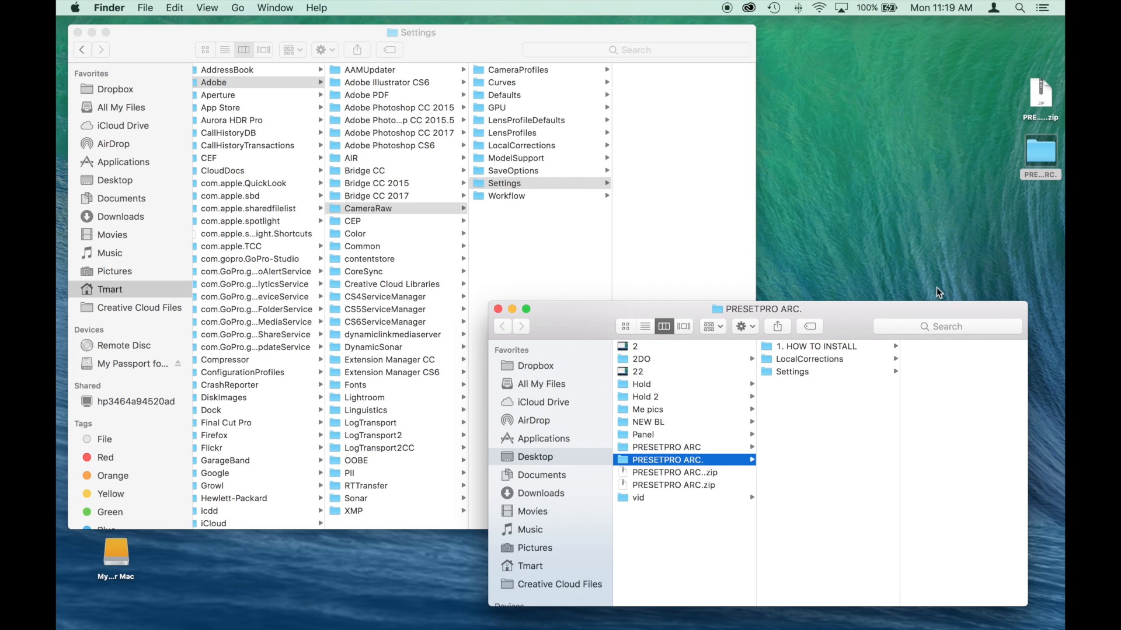
# - Select all 192 presets in the pack's Settings folder and bring up their copy menu
pyautogui.click(792, 371)
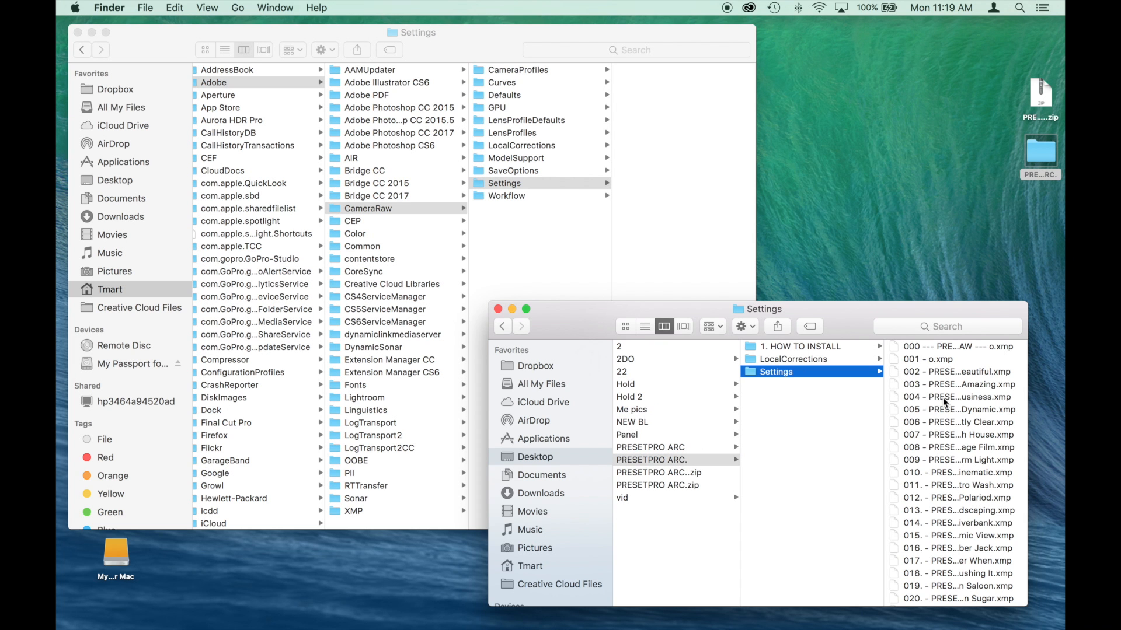
pyautogui.click(815, 346)
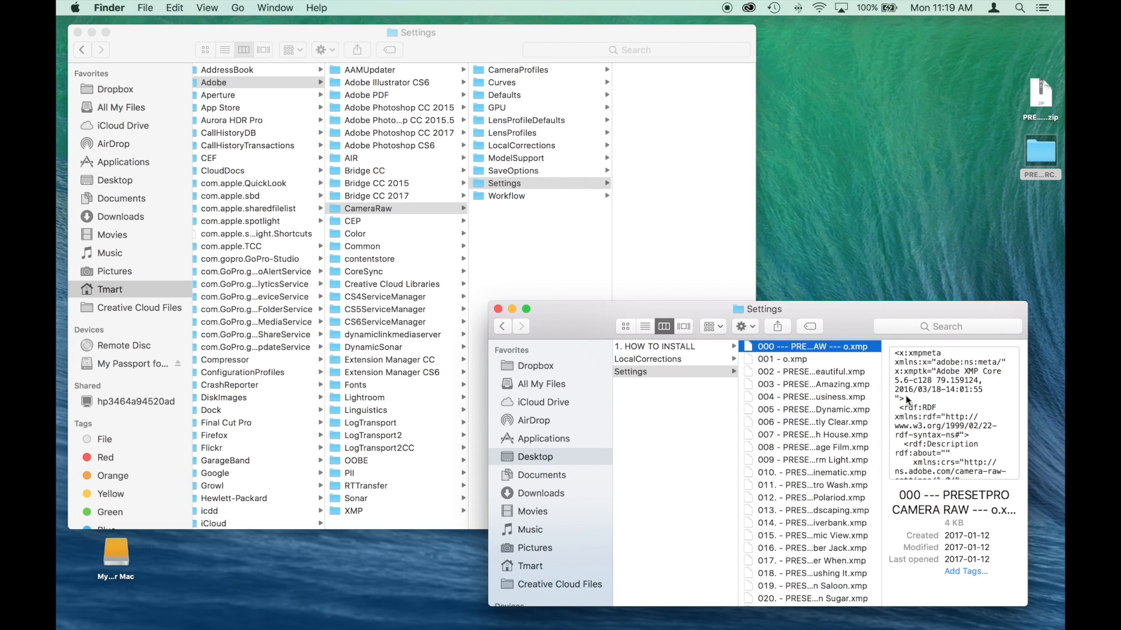
pyautogui.scroll(-3)
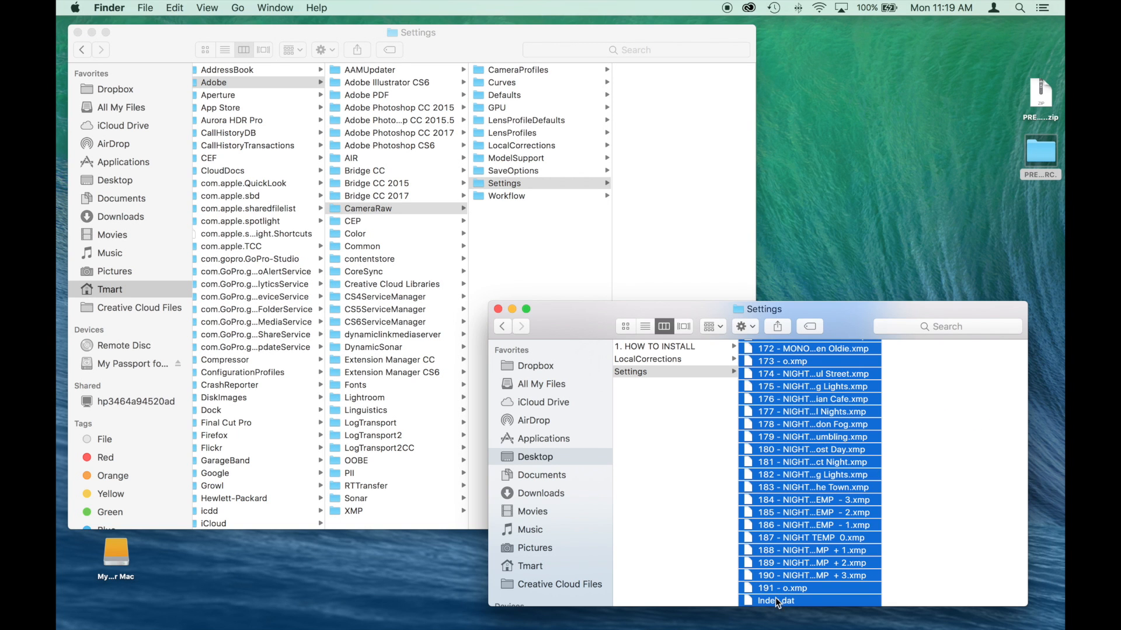
pyautogui.rightClick(776, 600)
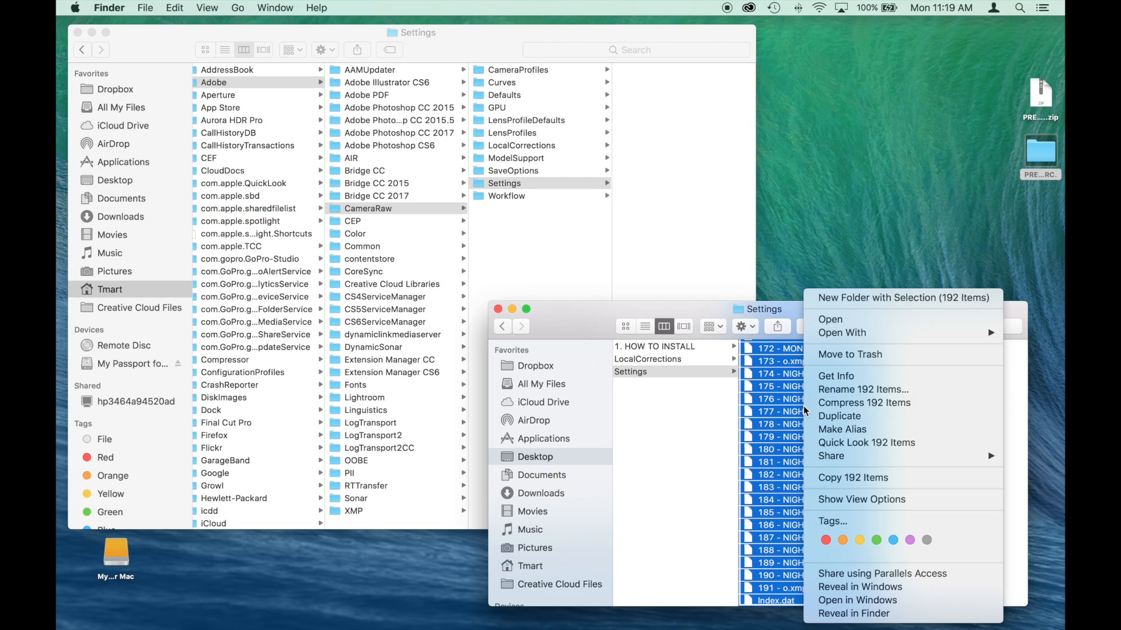
pyautogui.moveTo(843, 483)
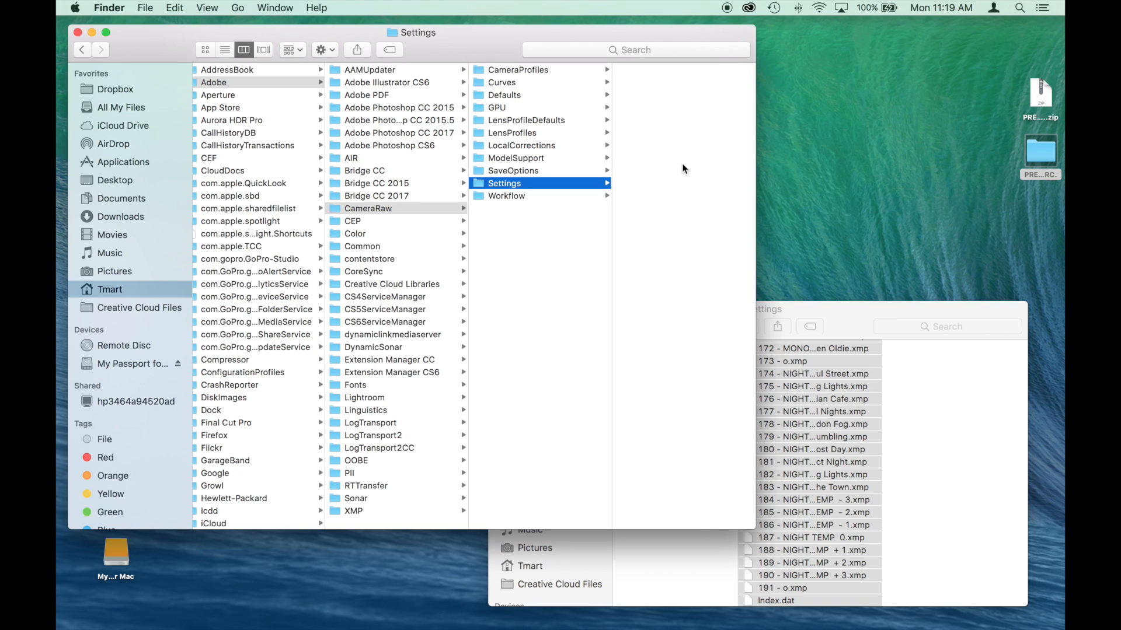
pyautogui.moveTo(618, 177)
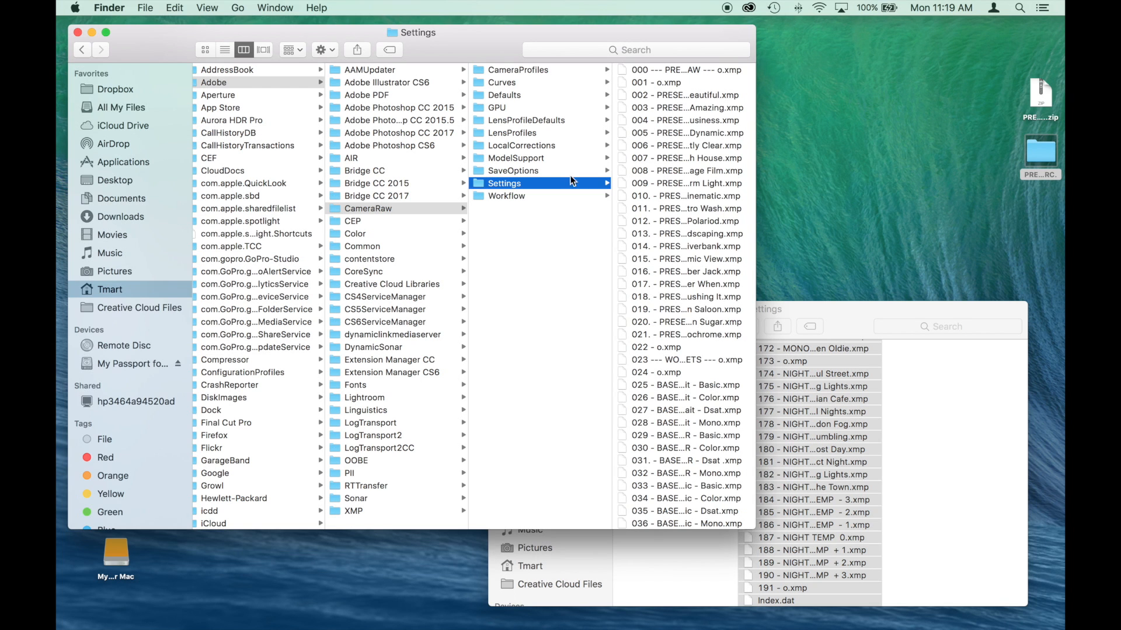
# - Target CameraRaw's LocalCorrections folder and select all 101 brush files from the pack's LocalCorrections
pyautogui.click(522, 146)
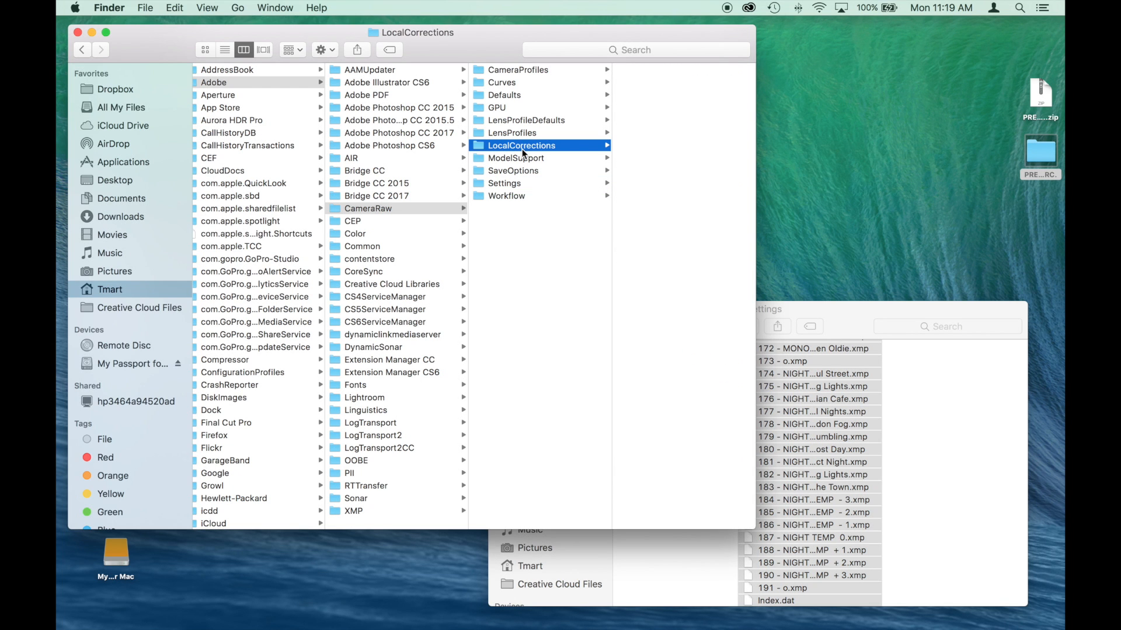
pyautogui.moveTo(569, 158)
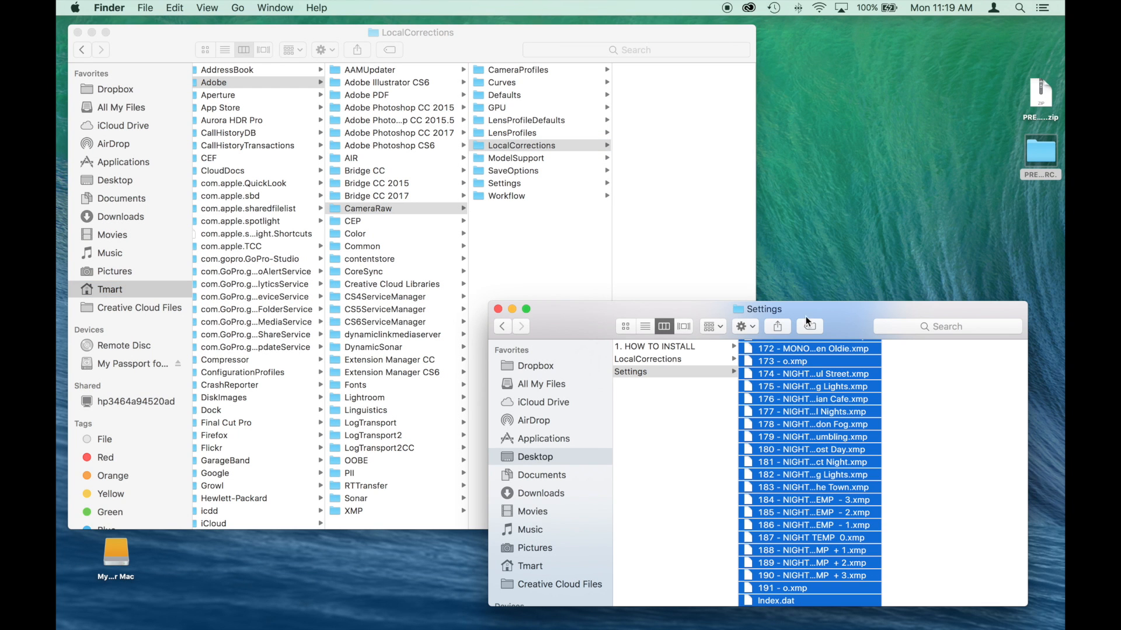
pyautogui.click(647, 359)
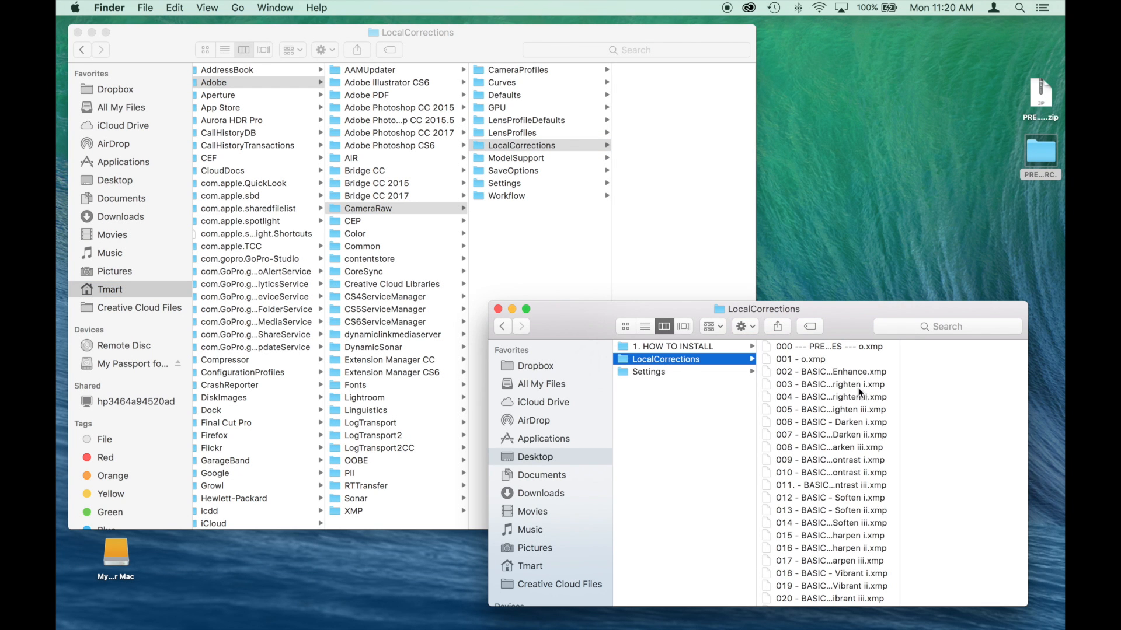
pyautogui.click(829, 346)
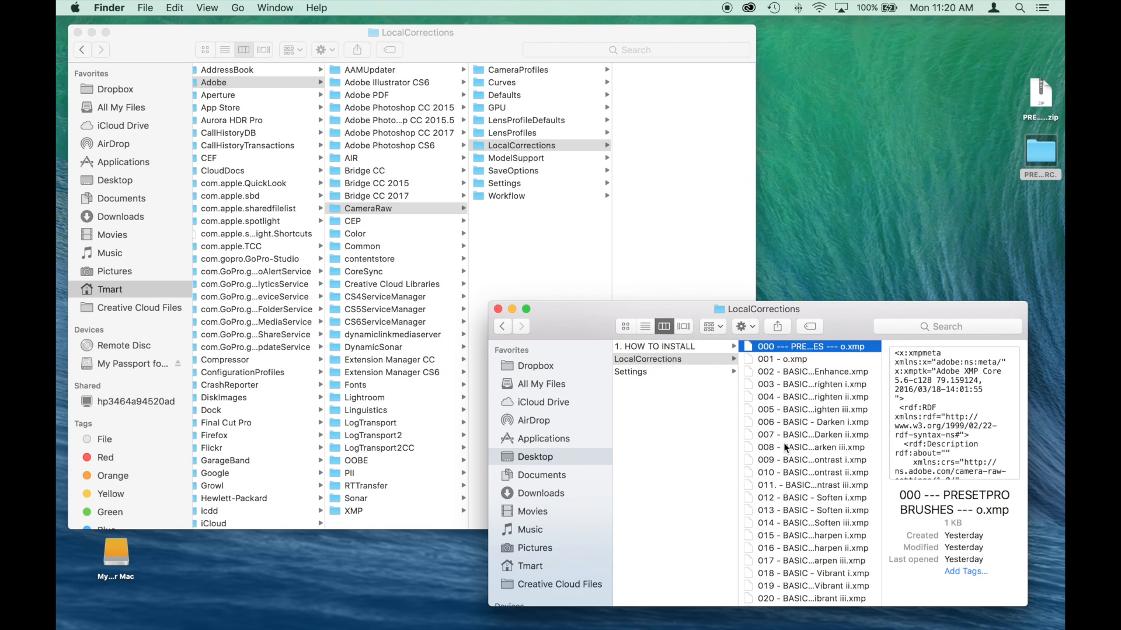
pyautogui.scroll(-3)
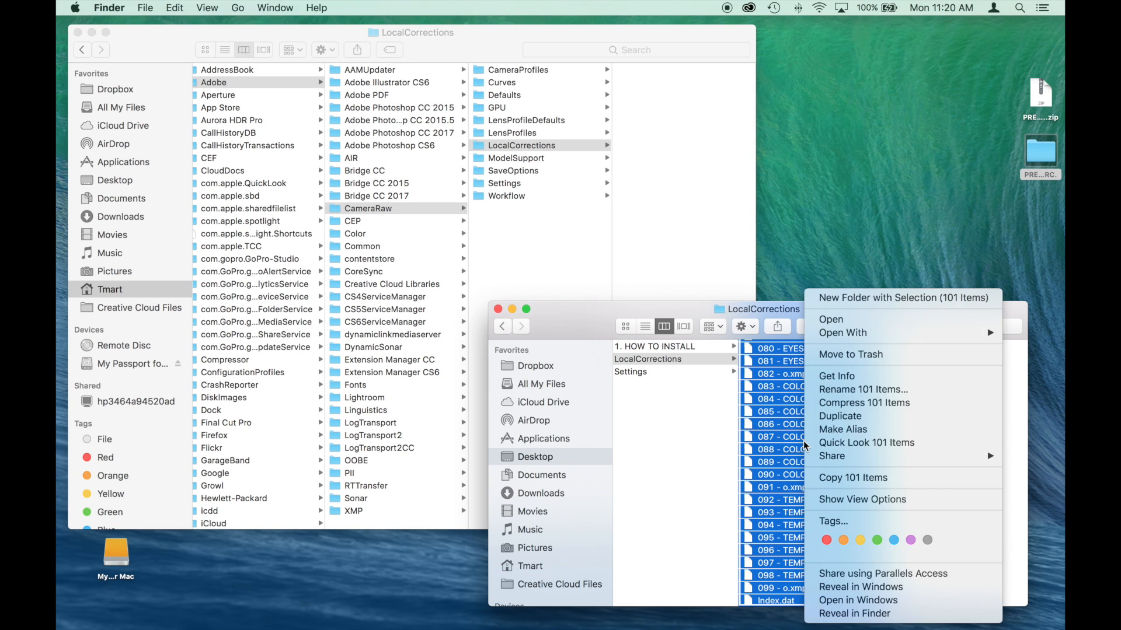
pyautogui.moveTo(864, 482)
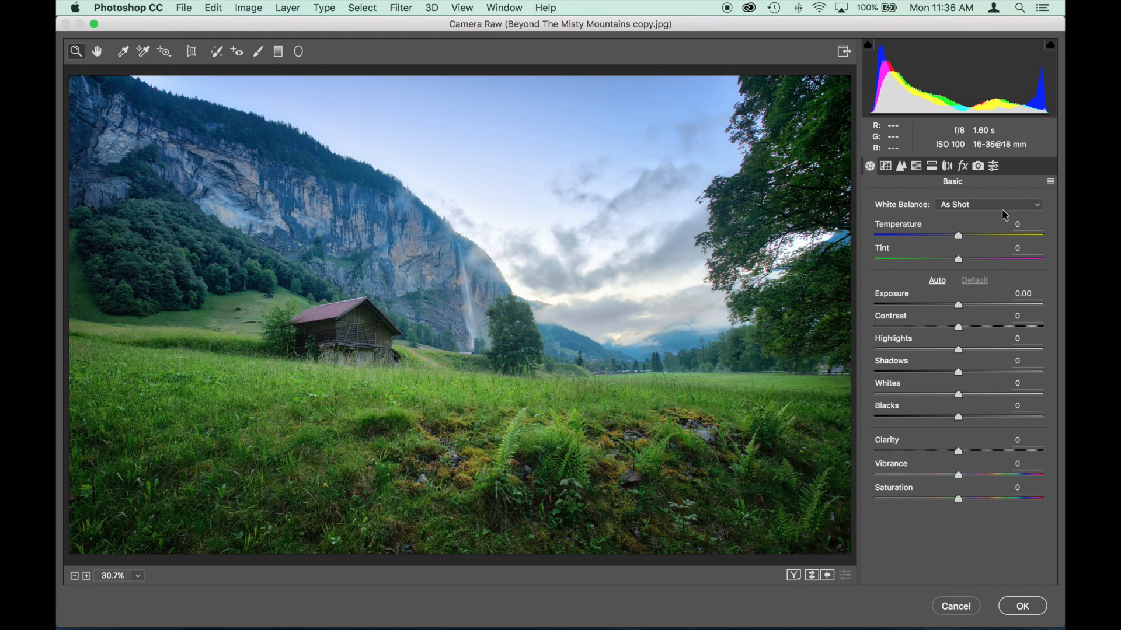
# - Scroll through the PRESETPRO presets, then the BASIC, DETAILS and SKIN Adjustment Brush presets
pyautogui.click(993, 165)
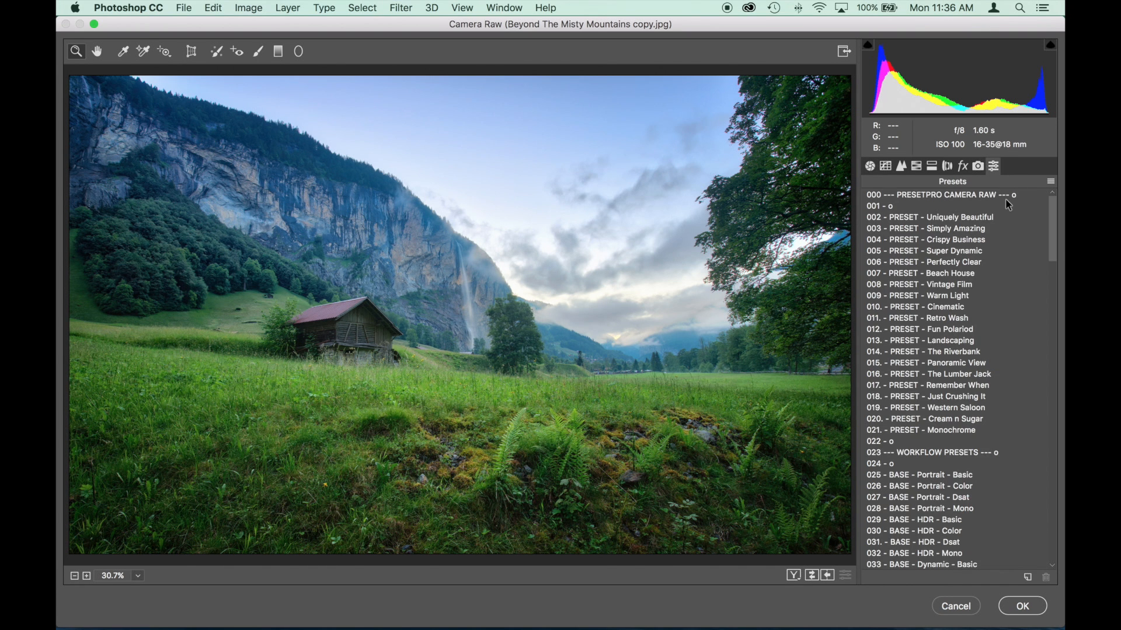
pyautogui.scroll(-3)
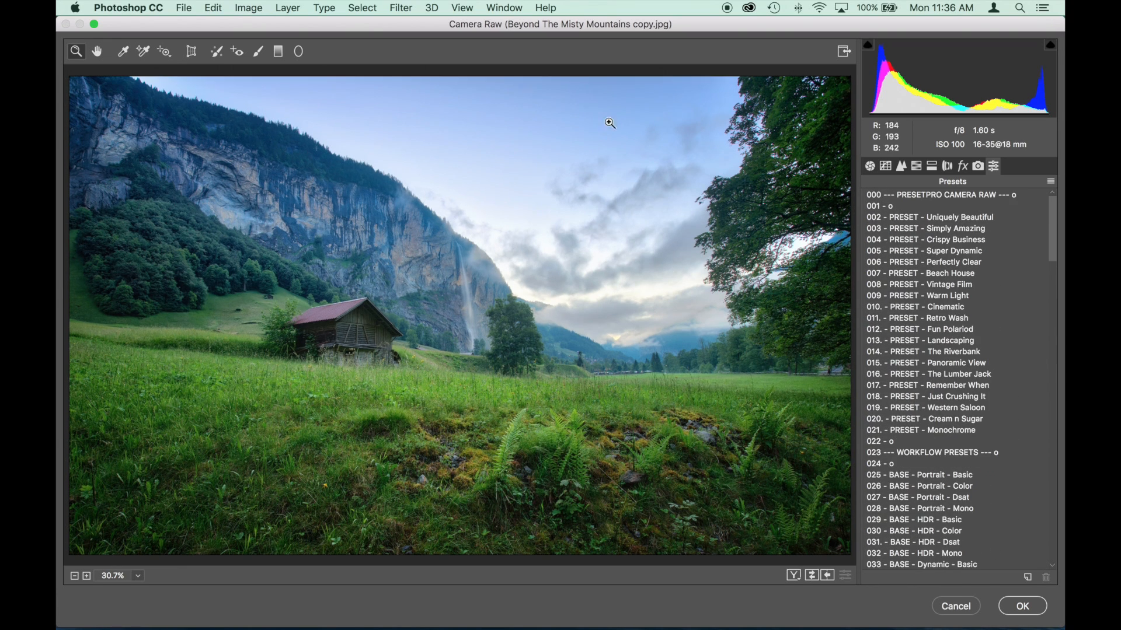
pyautogui.click(258, 51)
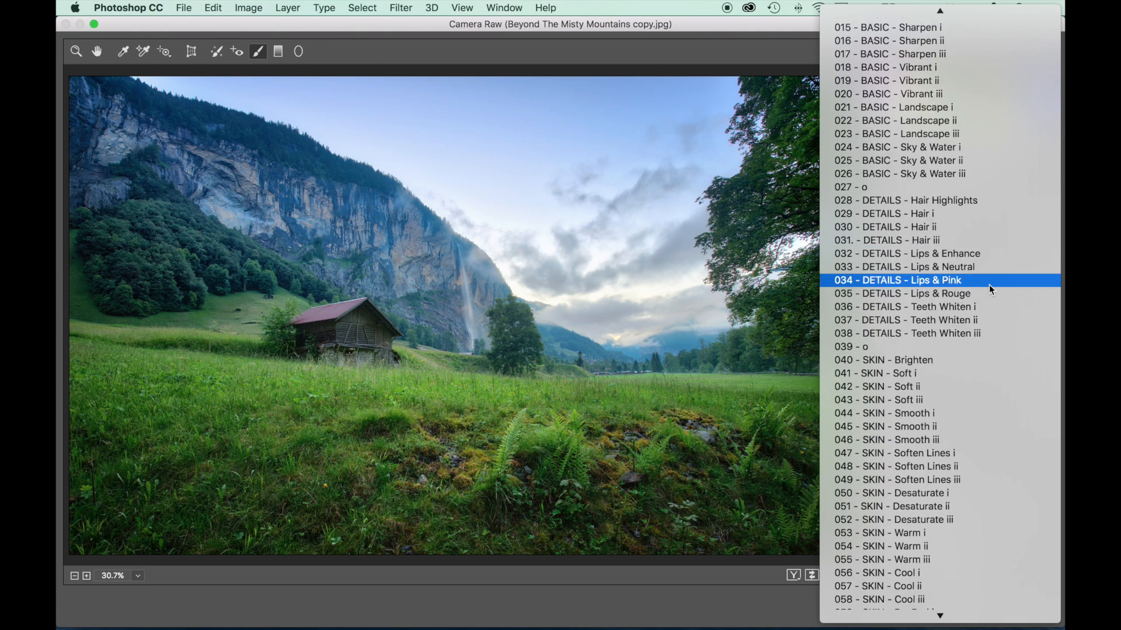
pyautogui.scroll(-3)
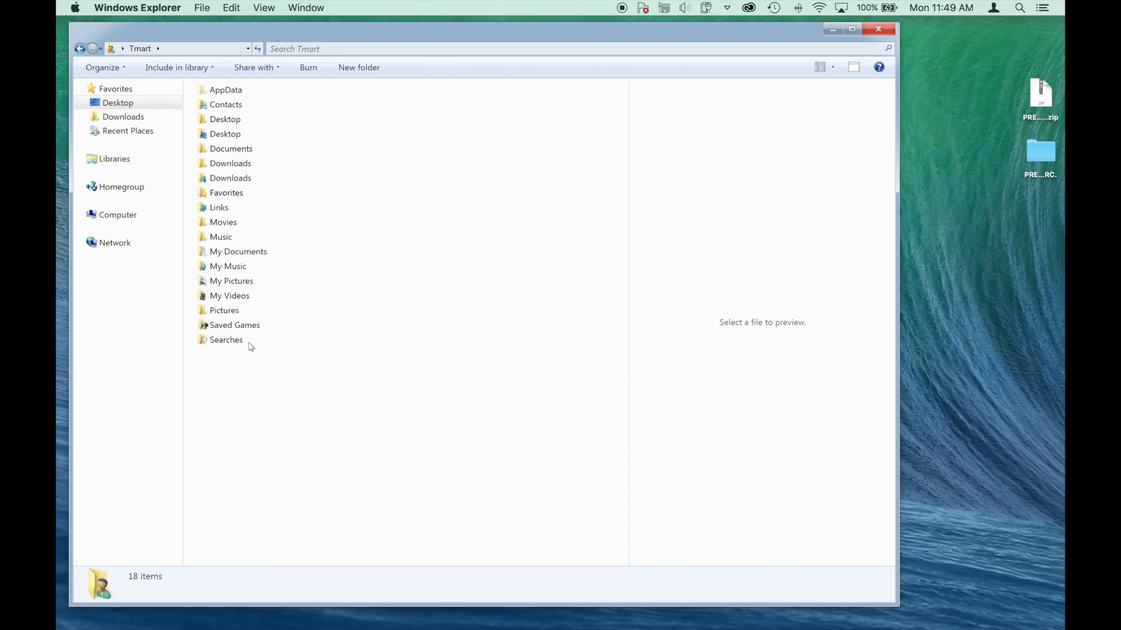
pyautogui.click(226, 89)
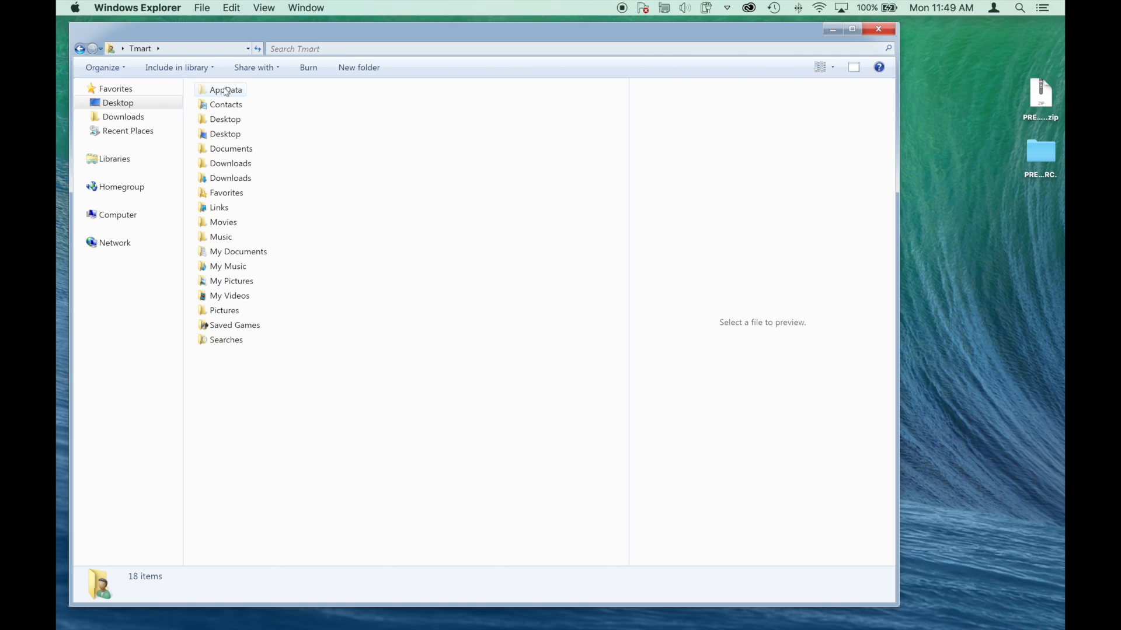
pyautogui.moveTo(272, 100)
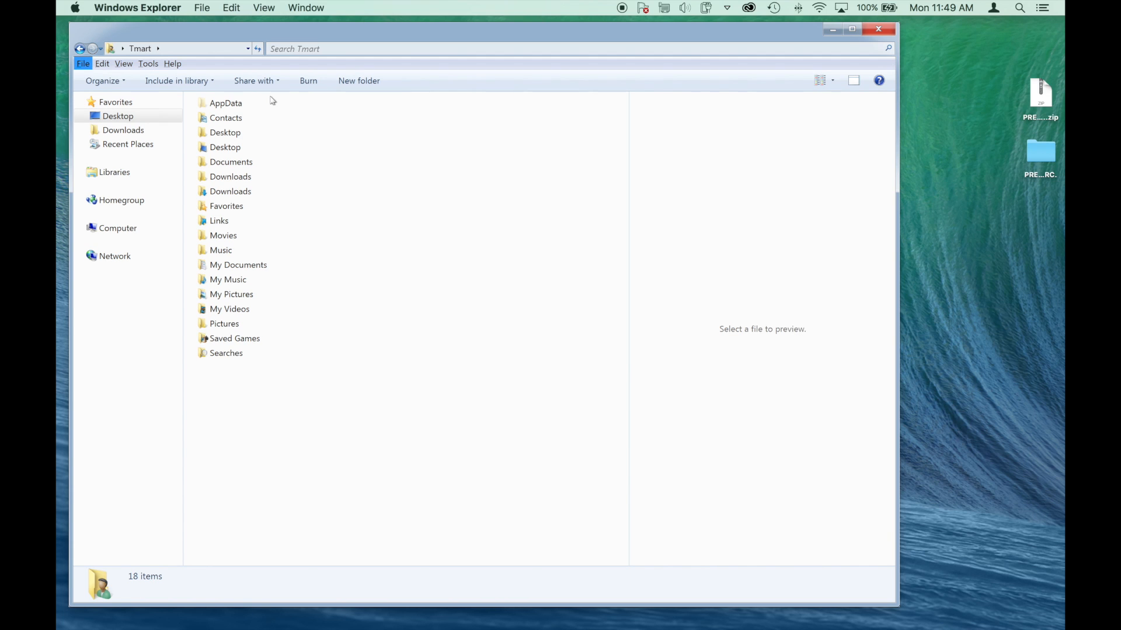
pyautogui.click(147, 64)
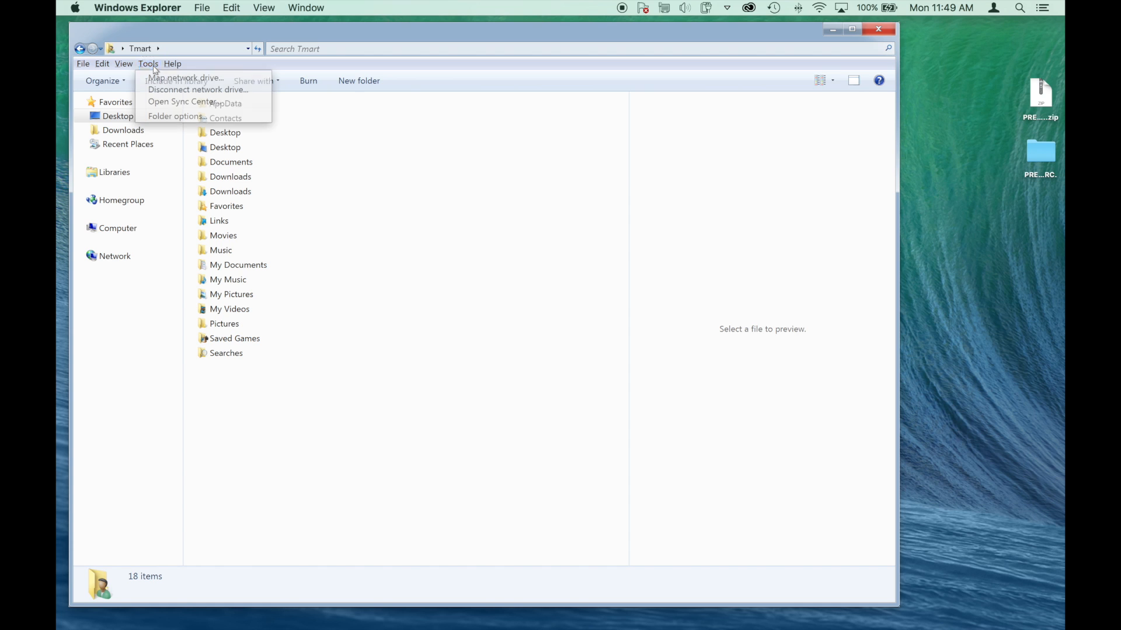
pyautogui.click(178, 115)
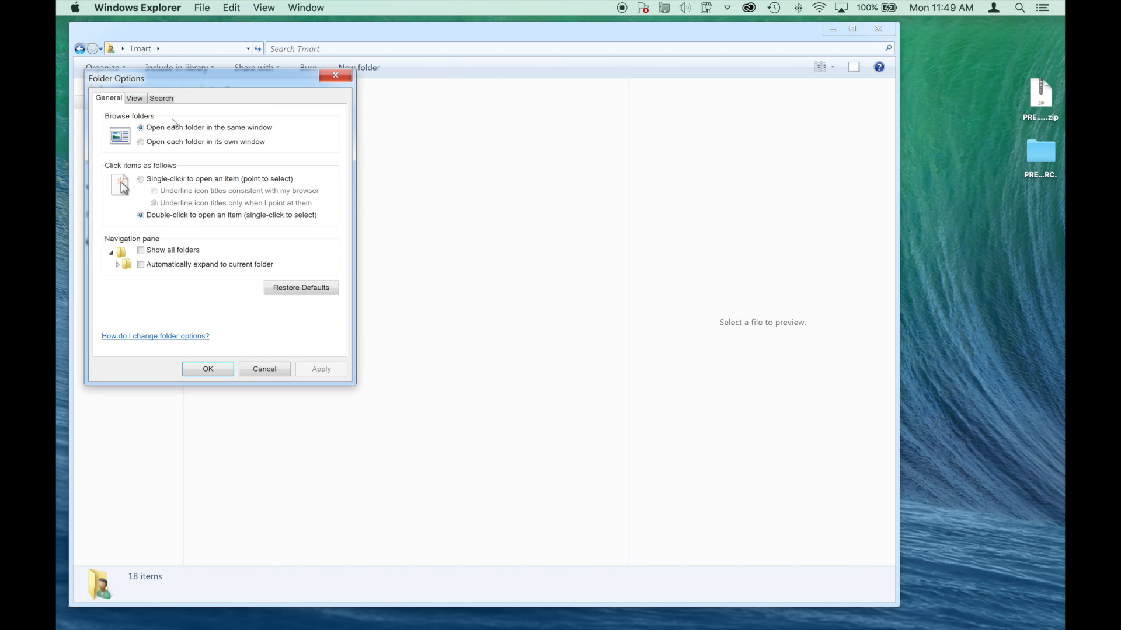
pyautogui.click(134, 98)
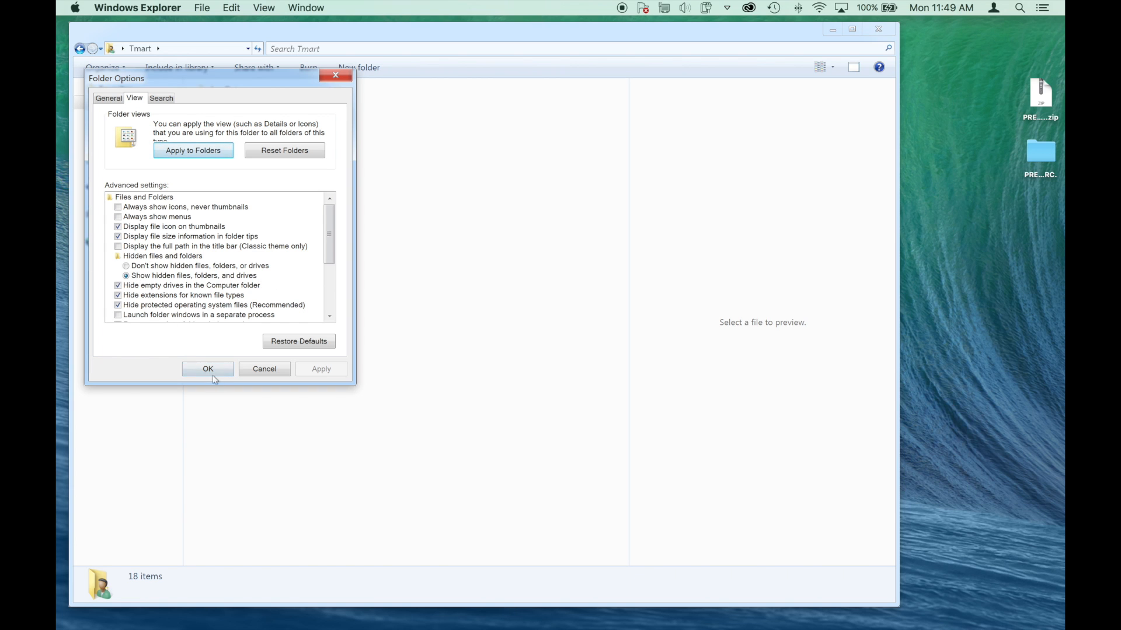
pyautogui.click(207, 369)
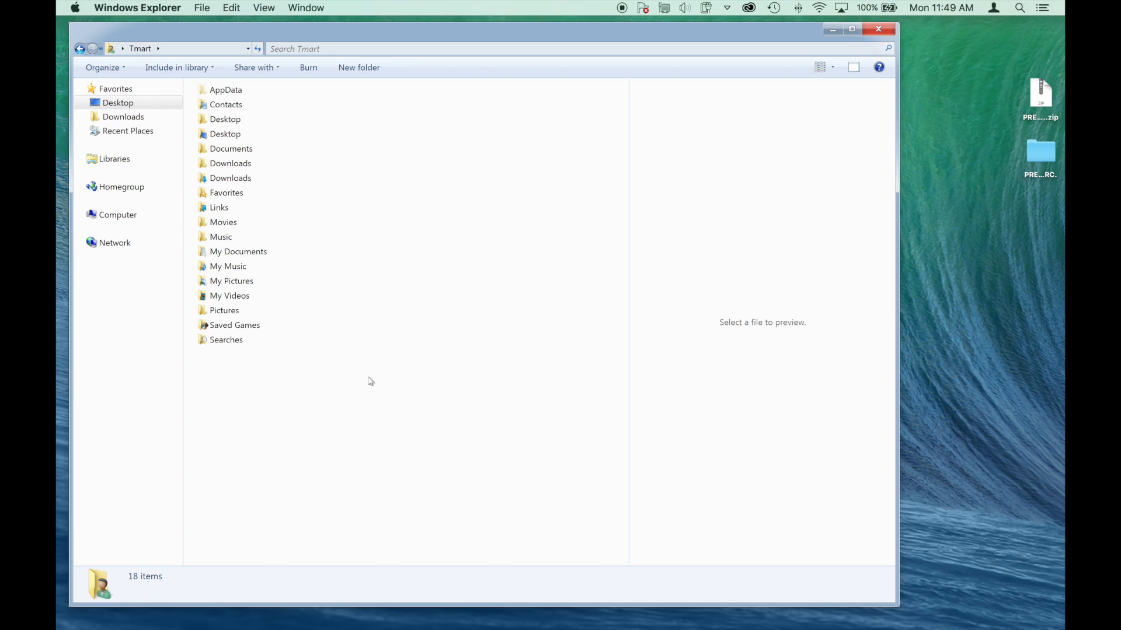
pyautogui.moveTo(225, 66)
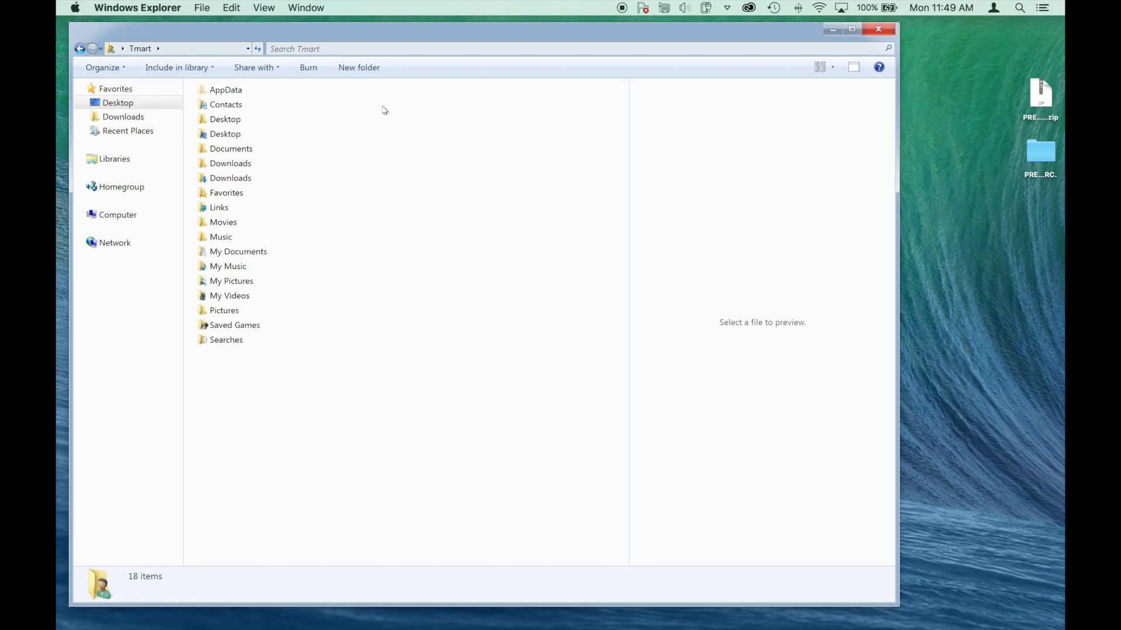
pyautogui.moveTo(367, 136)
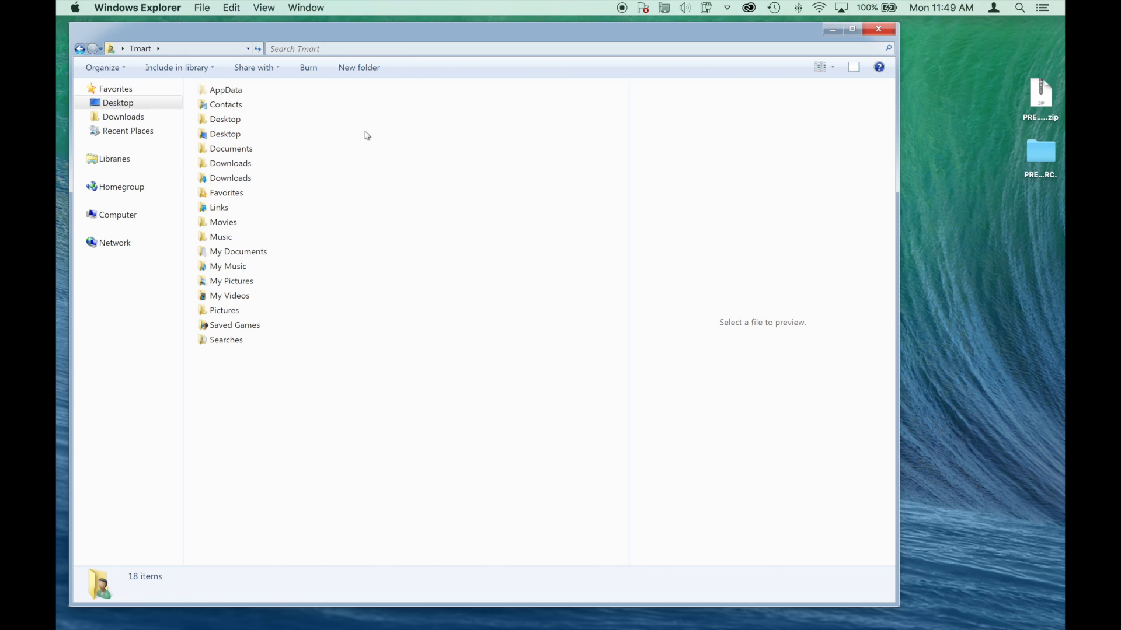
pyautogui.moveTo(365, 141)
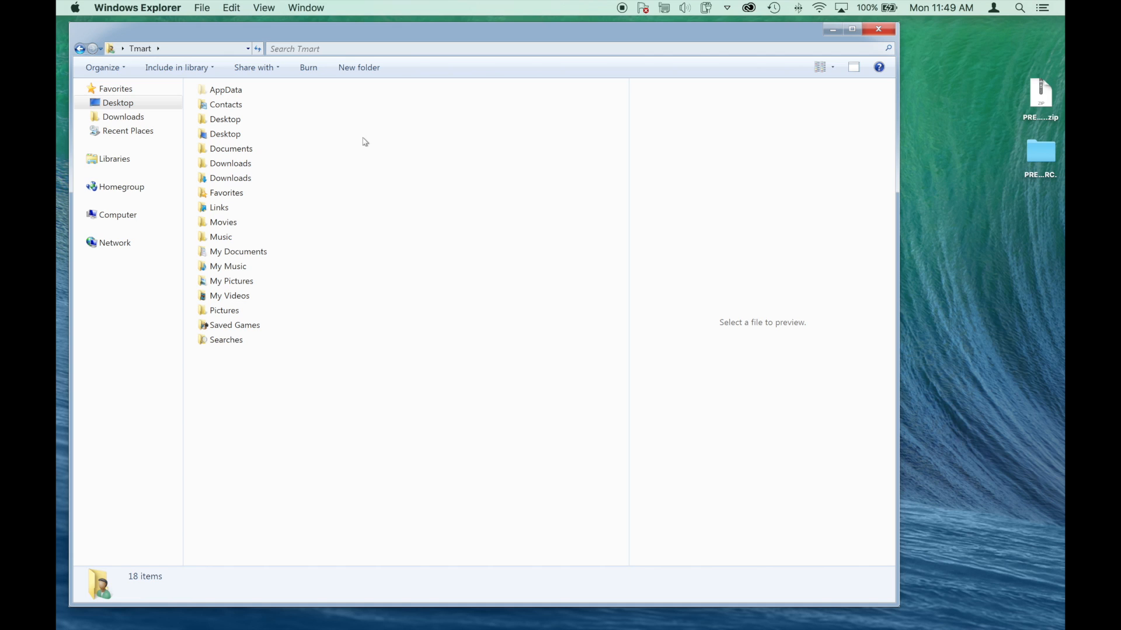
# - Open AppData\Roaming\Adobe\CameraRaw\Settings in Explorer, and the desktop preset pack folder in Finder
pyautogui.click(225, 90)
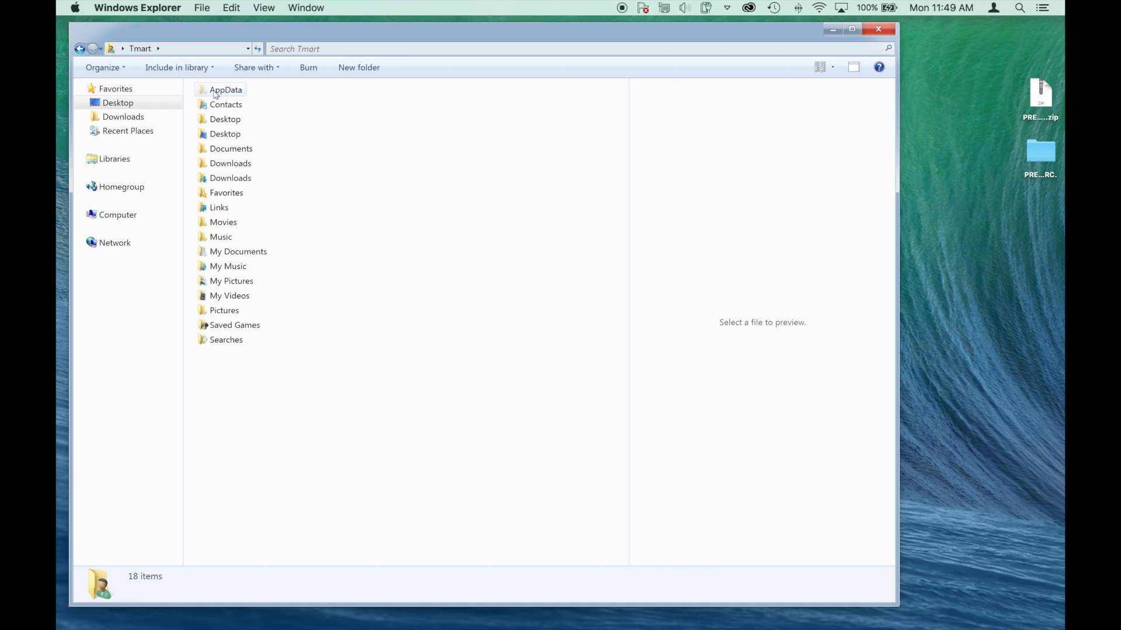
pyautogui.moveTo(241, 97)
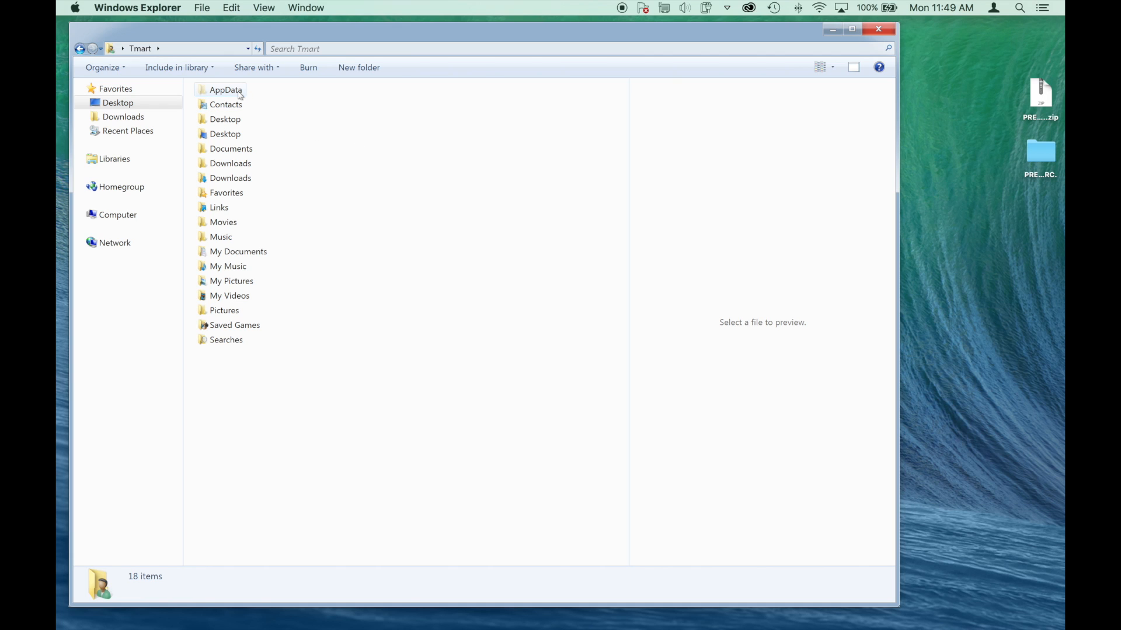
pyautogui.click(226, 89)
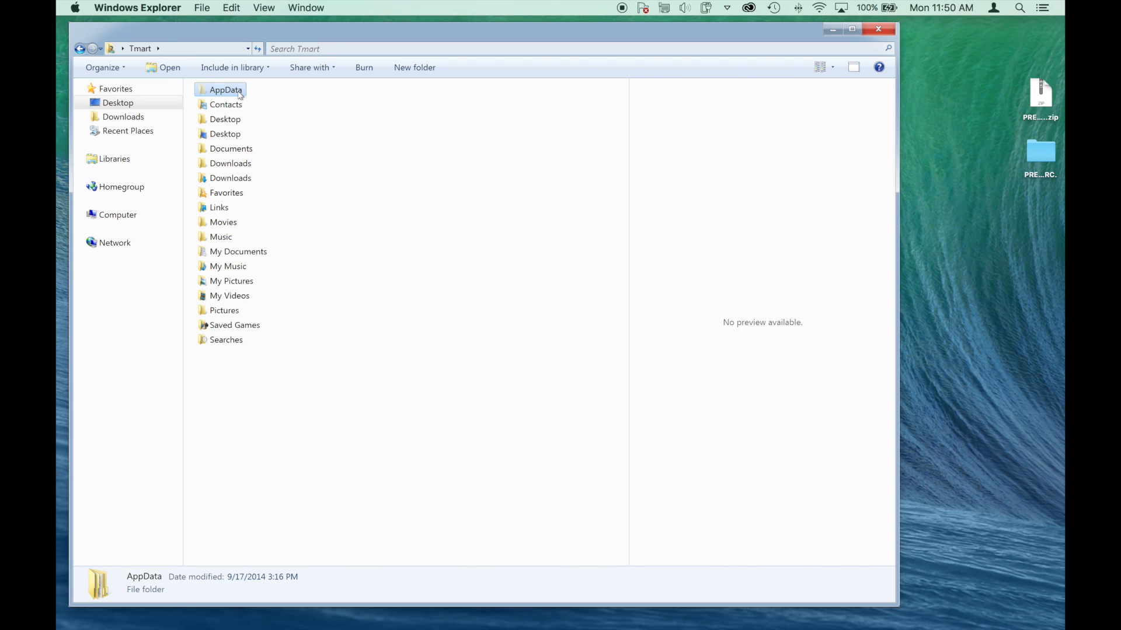
pyautogui.doubleClick(225, 90)
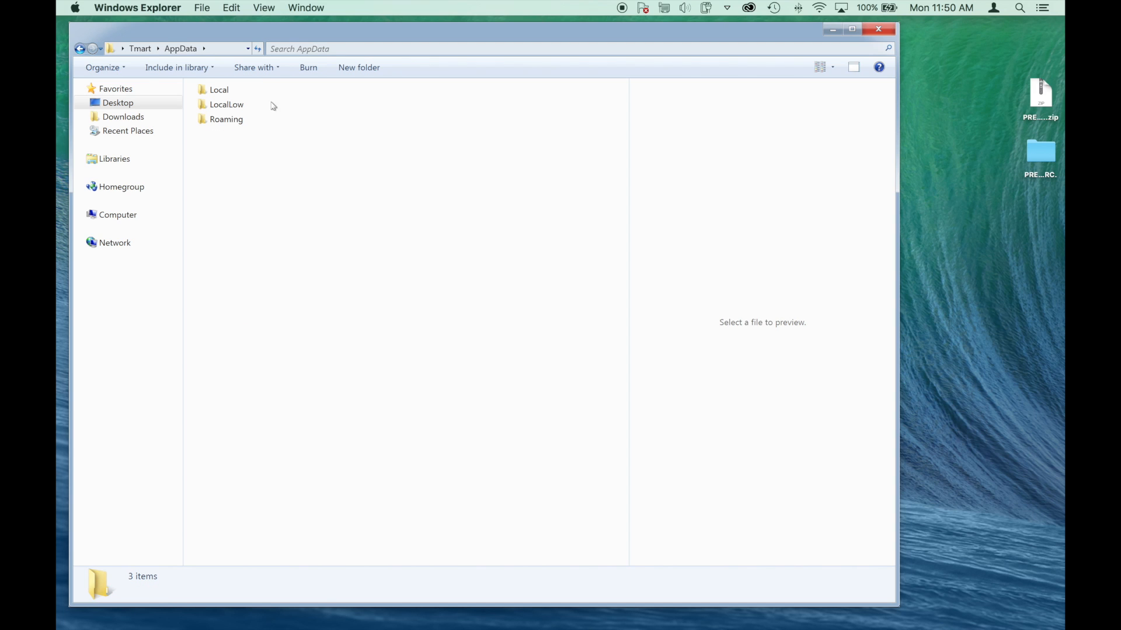
pyautogui.doubleClick(226, 119)
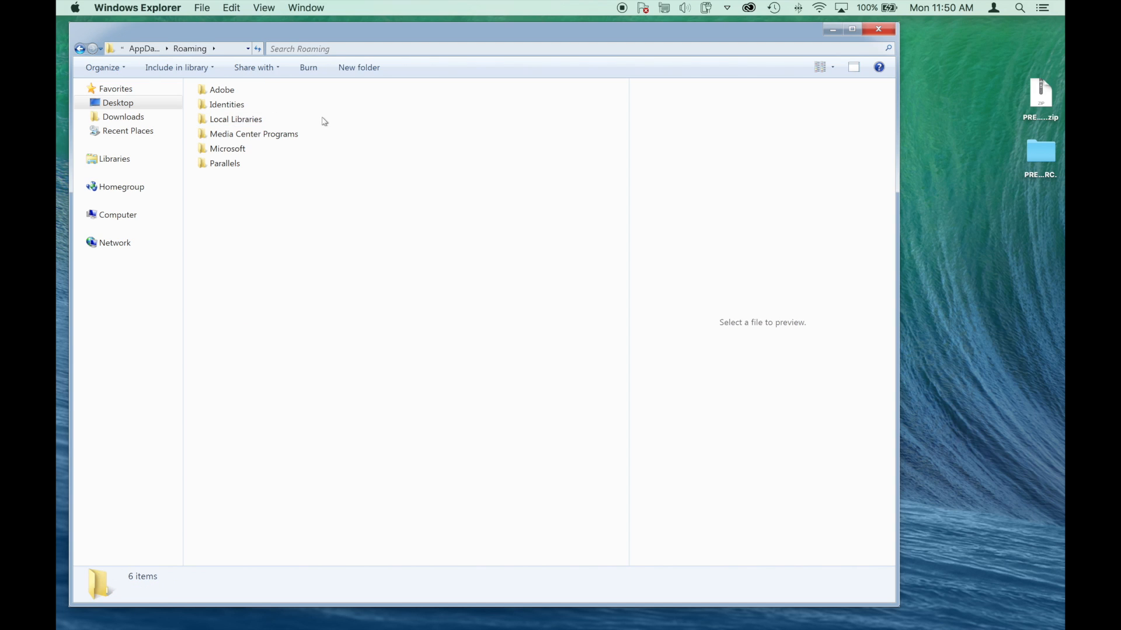
pyautogui.doubleClick(222, 89)
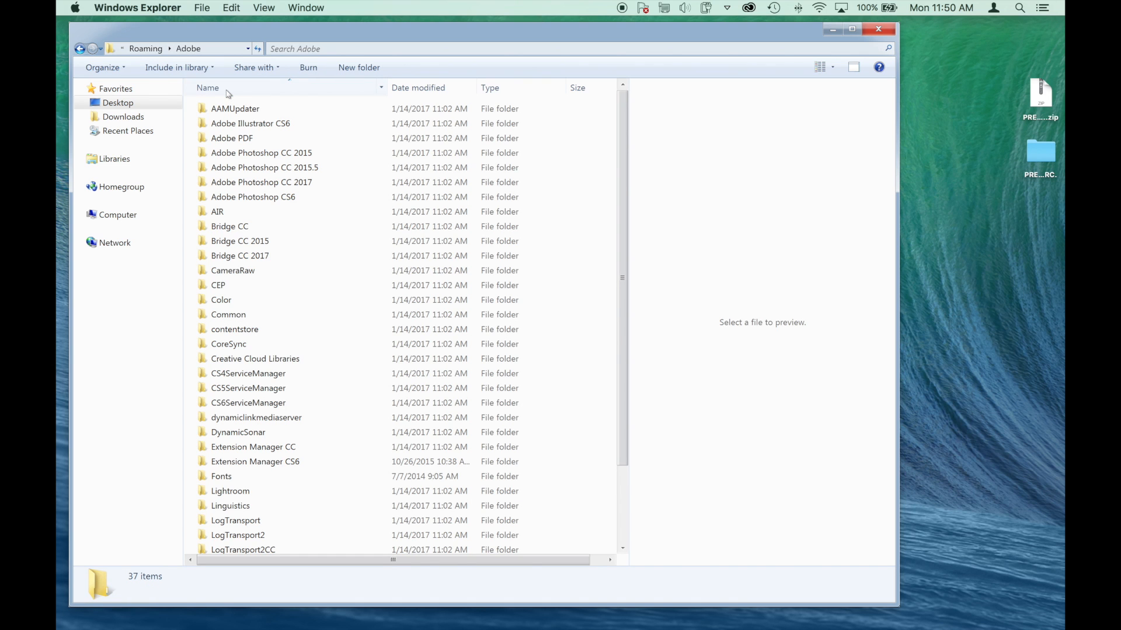
pyautogui.moveTo(239, 256)
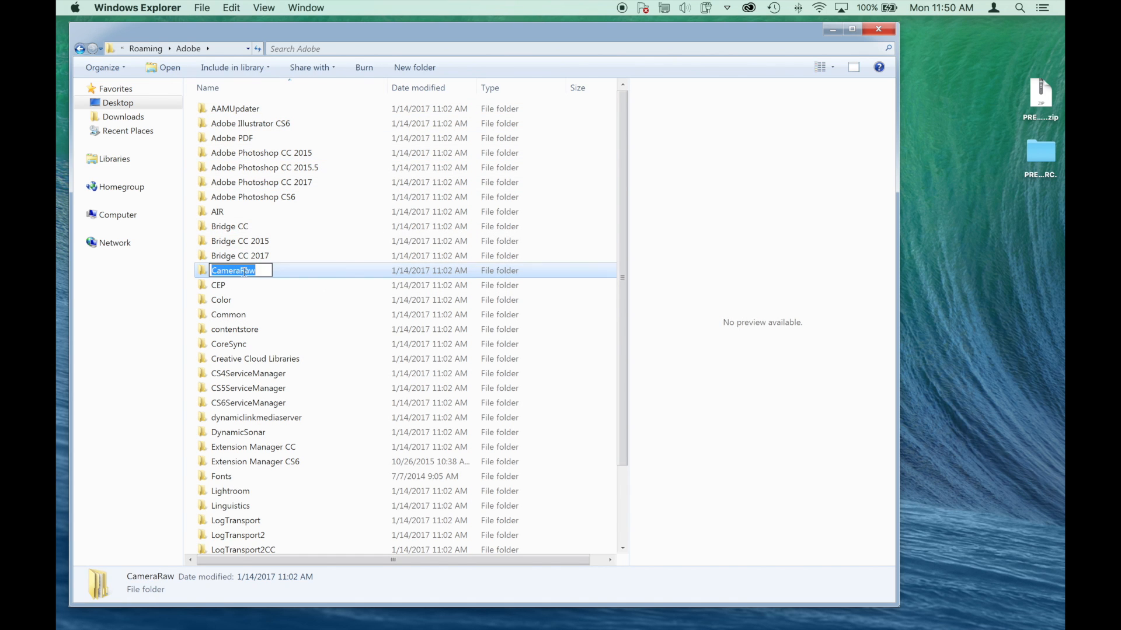
pyautogui.doubleClick(232, 271)
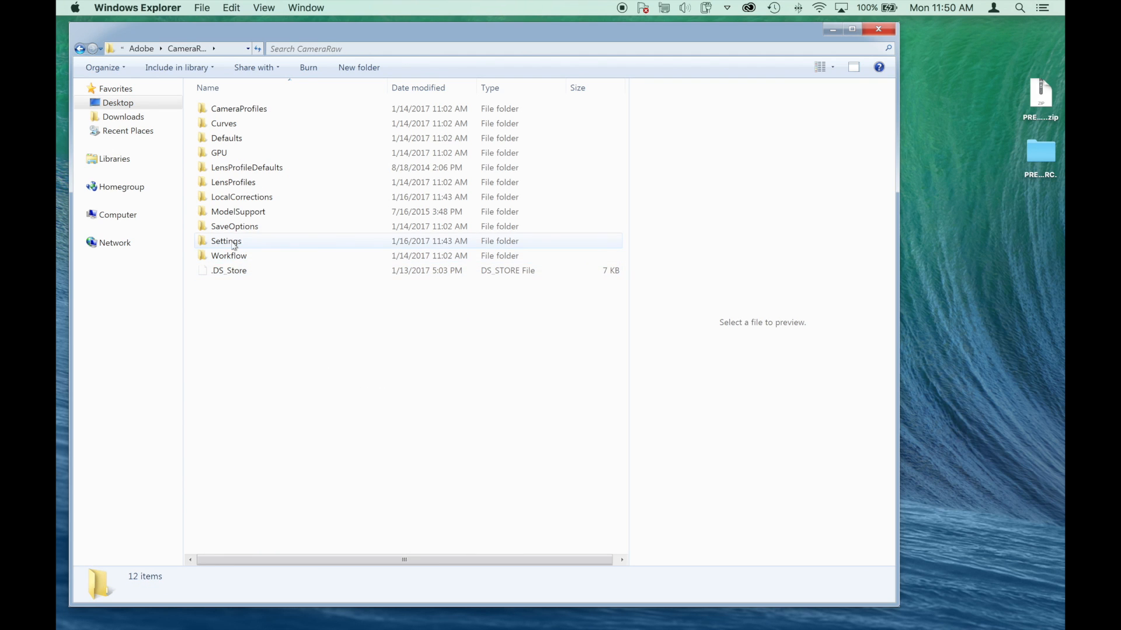
pyautogui.doubleClick(226, 241)
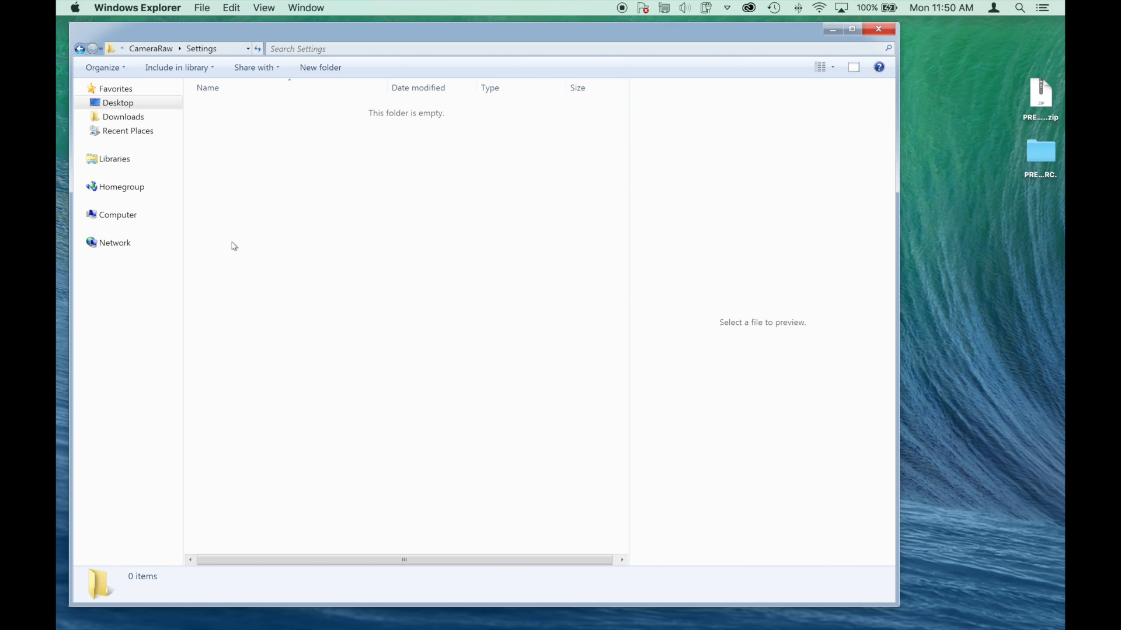
pyautogui.moveTo(1038, 199)
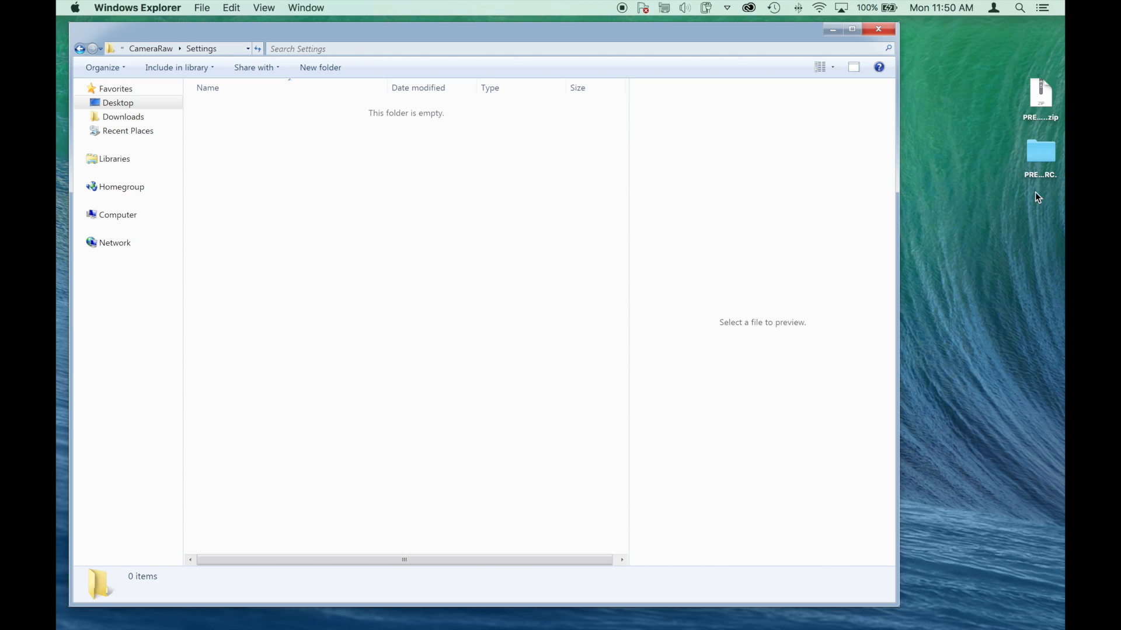
pyautogui.moveTo(1041, 152)
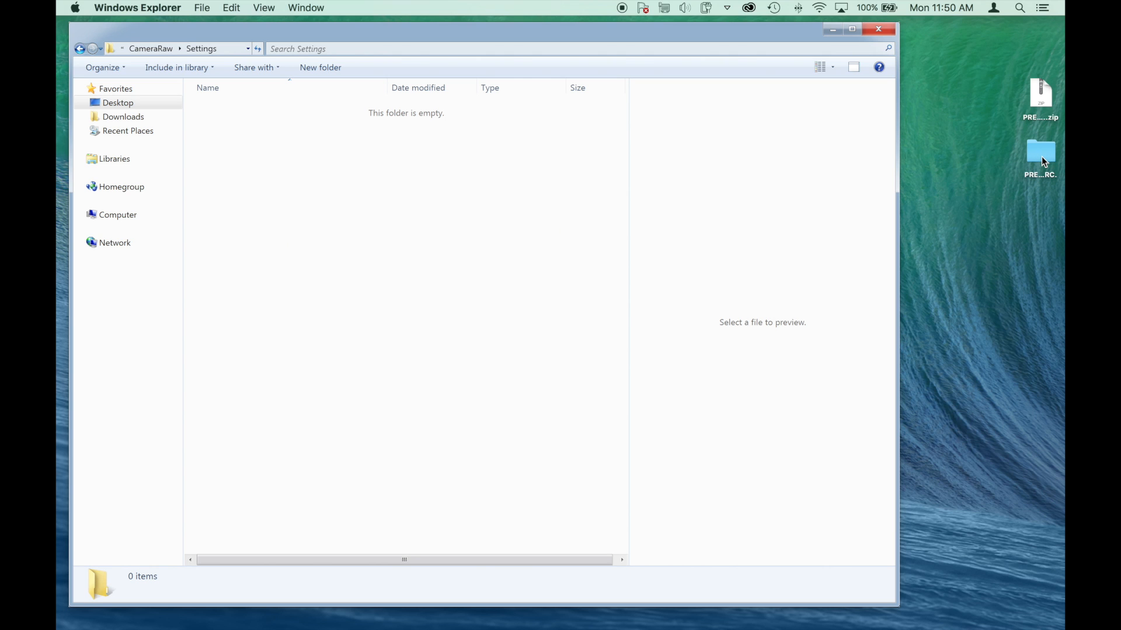
pyautogui.doubleClick(1040, 153)
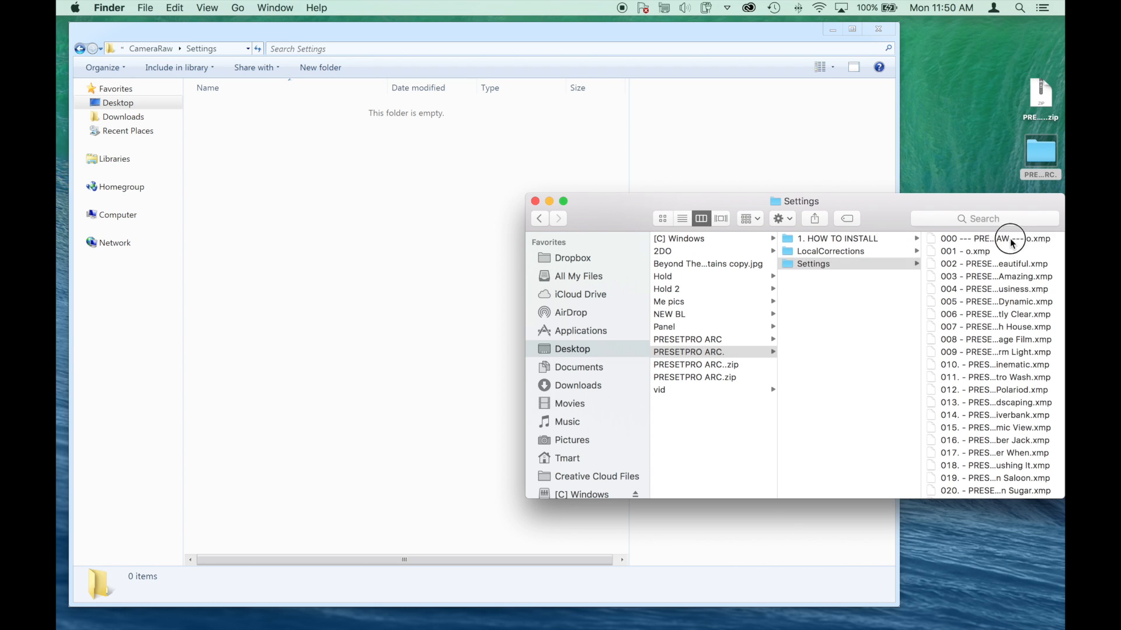
# - Copy the pack's XMP presets and paste all 192 into the Windows CameraRaw Settings folder
pyautogui.click(993, 238)
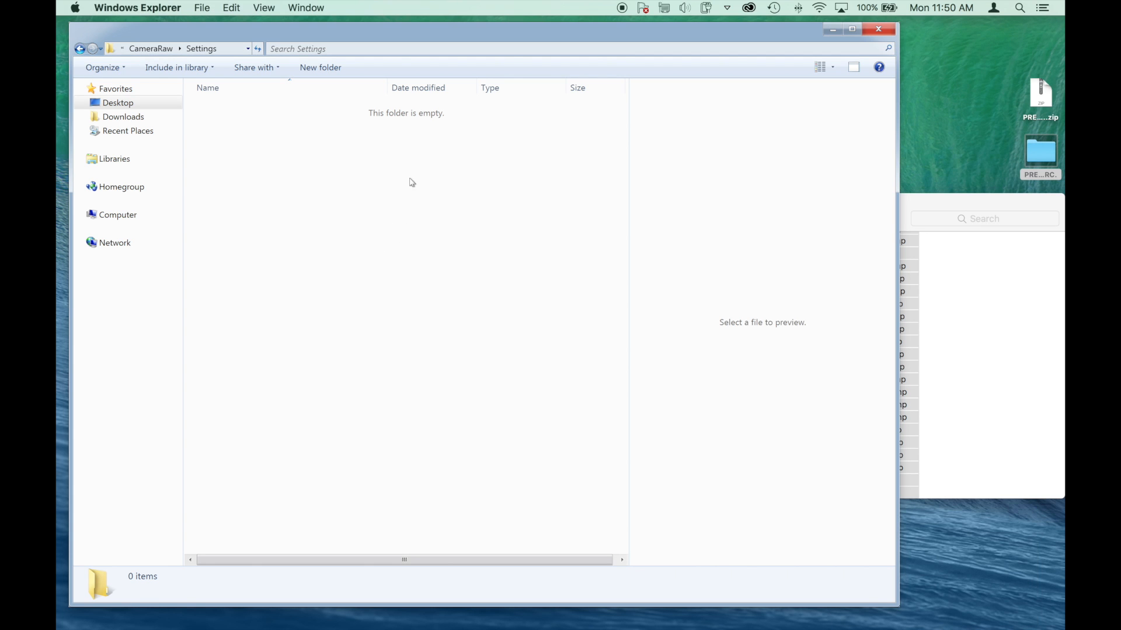
pyautogui.rightClick(411, 182)
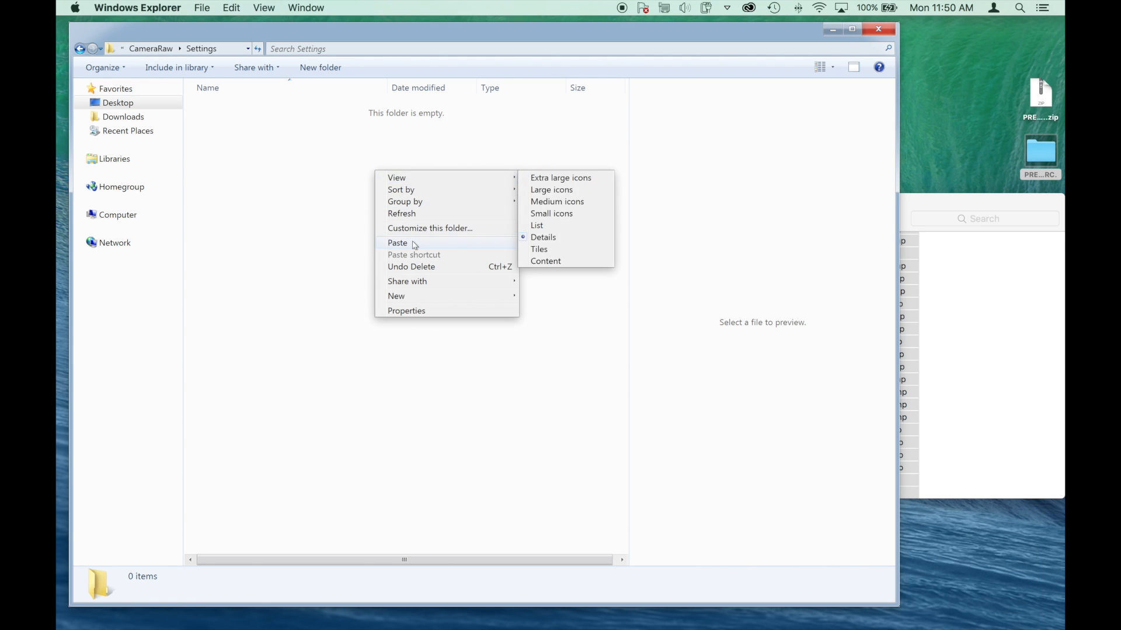
pyautogui.click(397, 243)
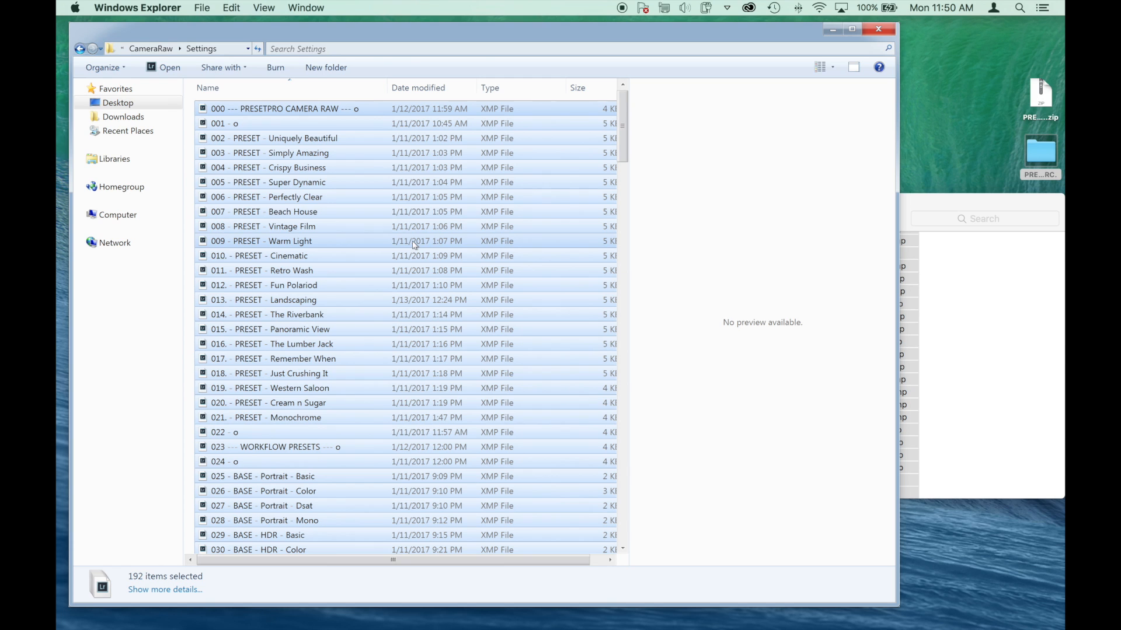
pyautogui.moveTo(487, 252)
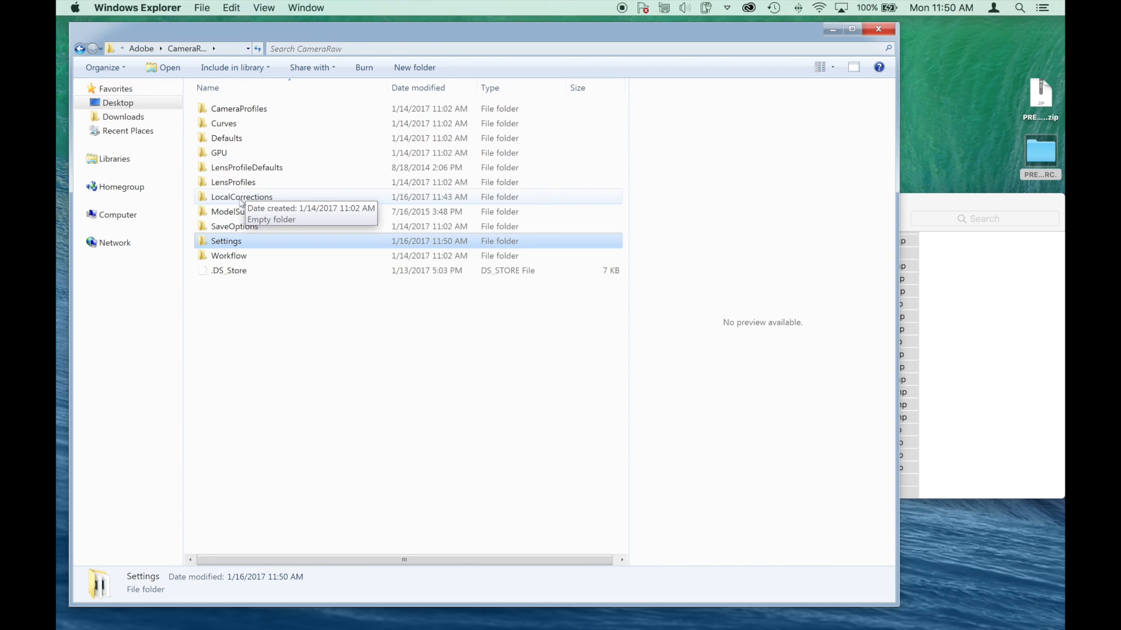
# - Paste the pack's brush files into Explorer's LocalCorrections, then return to the CameraRaw folder
pyautogui.doubleClick(241, 197)
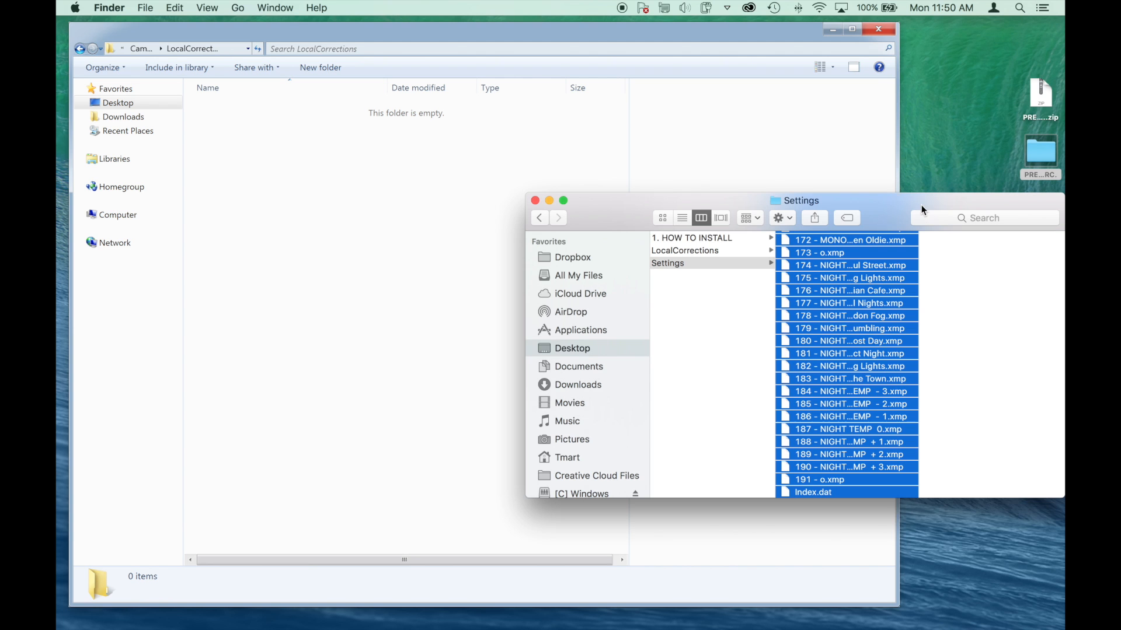
pyautogui.click(684, 250)
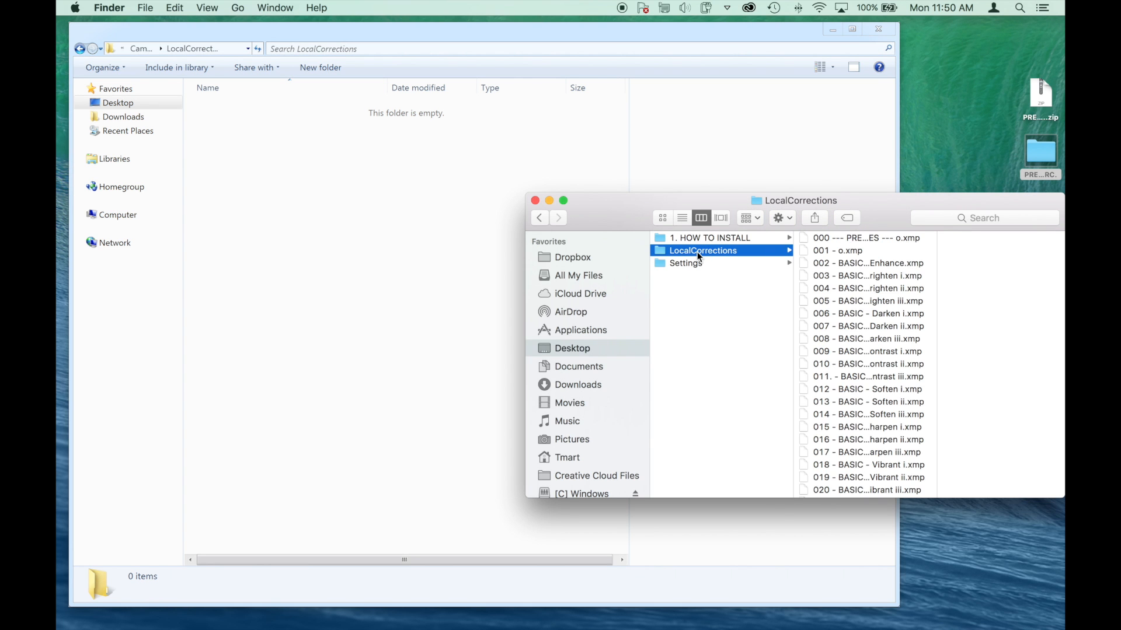
pyautogui.moveTo(846, 248)
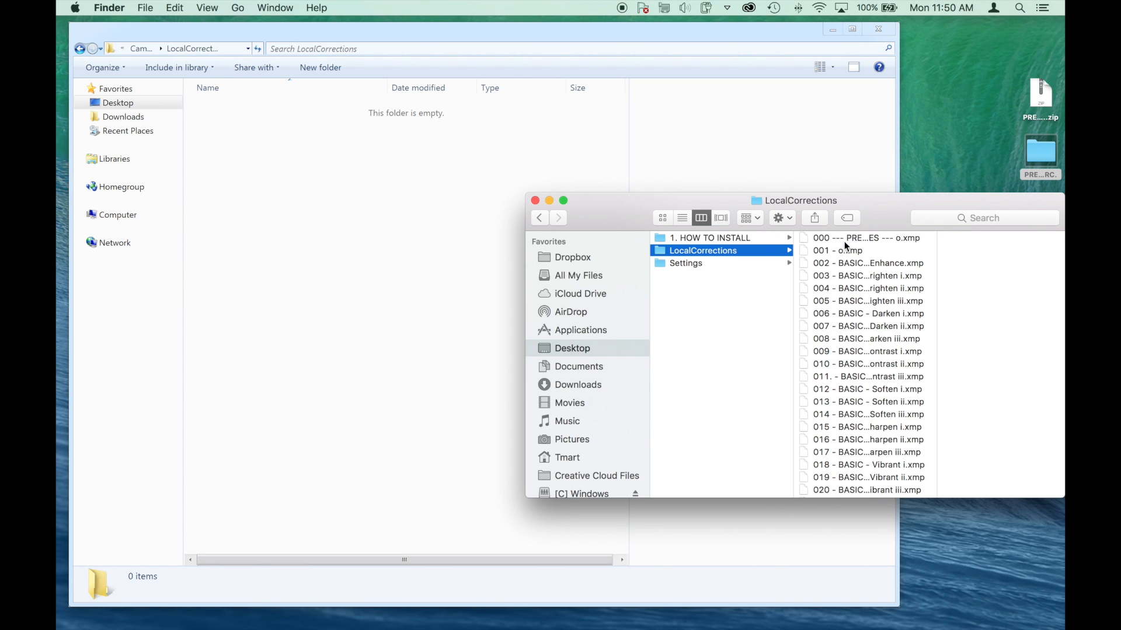
pyautogui.scroll(-3)
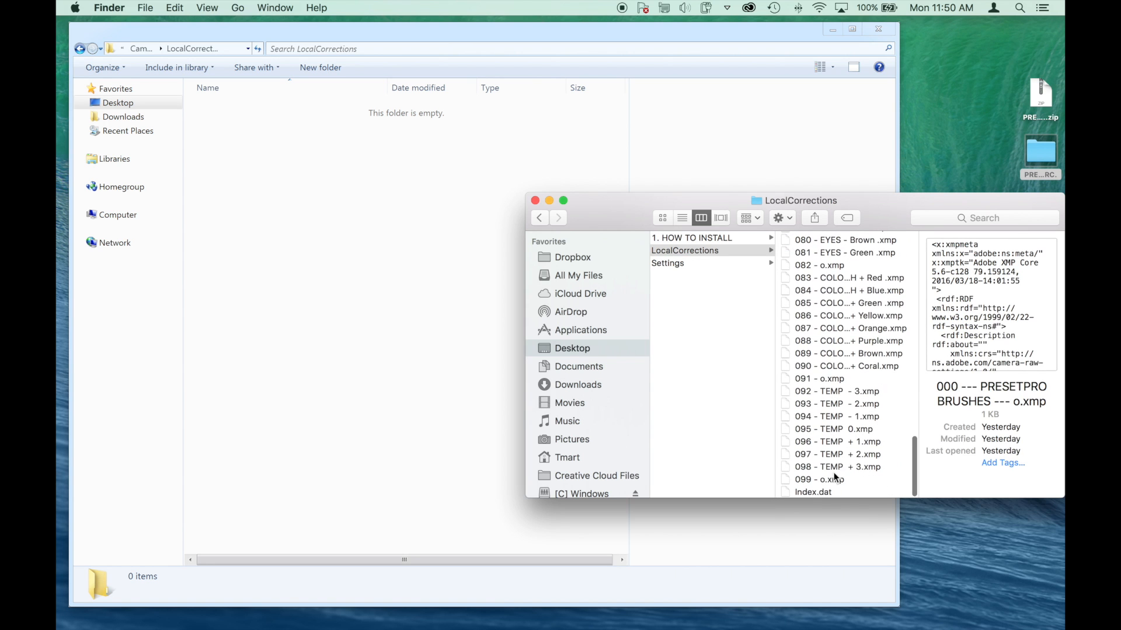
pyautogui.rightClick(833, 407)
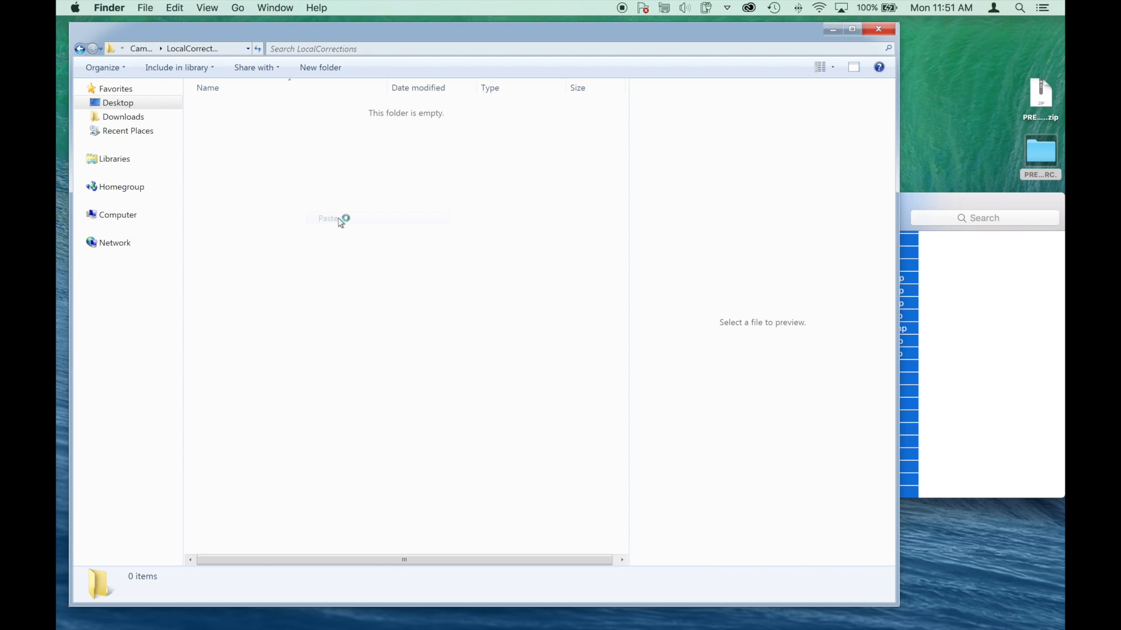
pyautogui.click(329, 219)
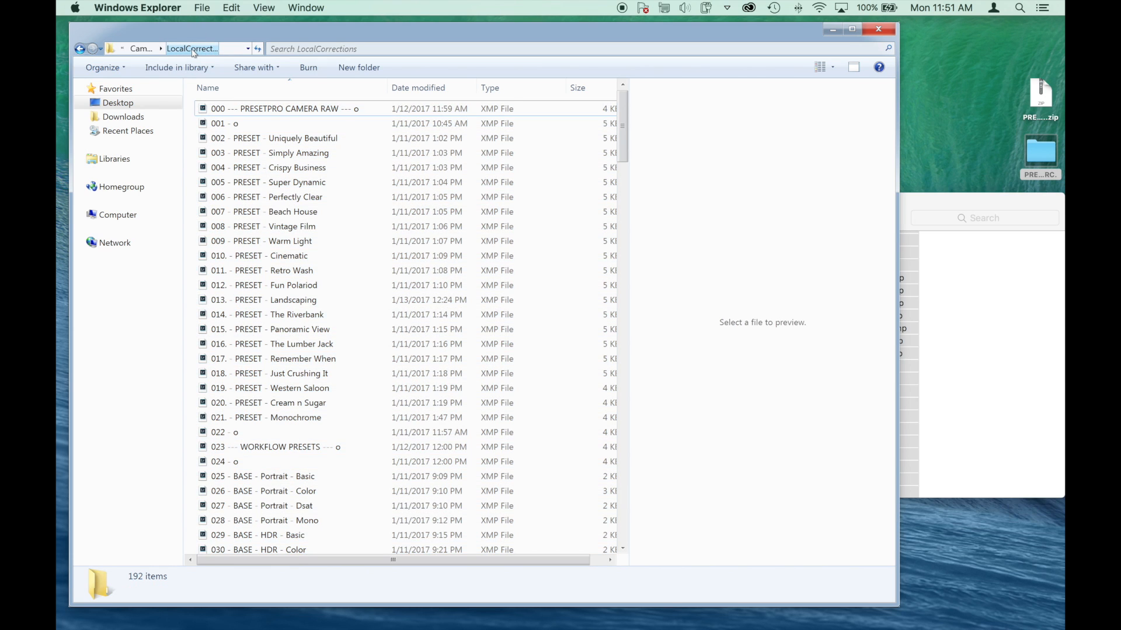
pyautogui.click(141, 49)
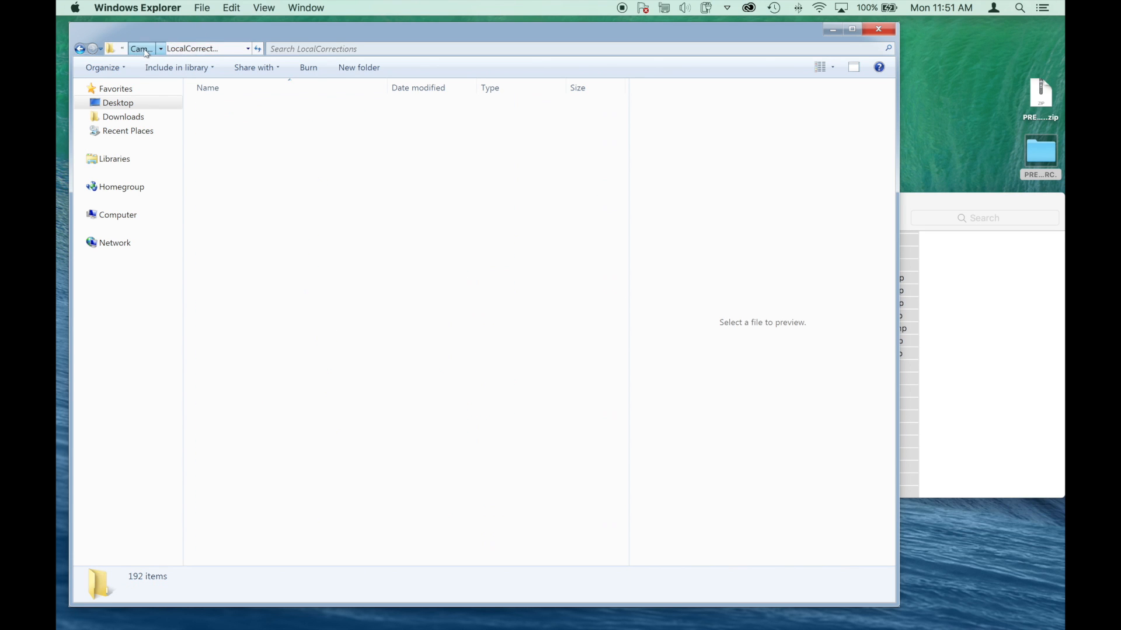